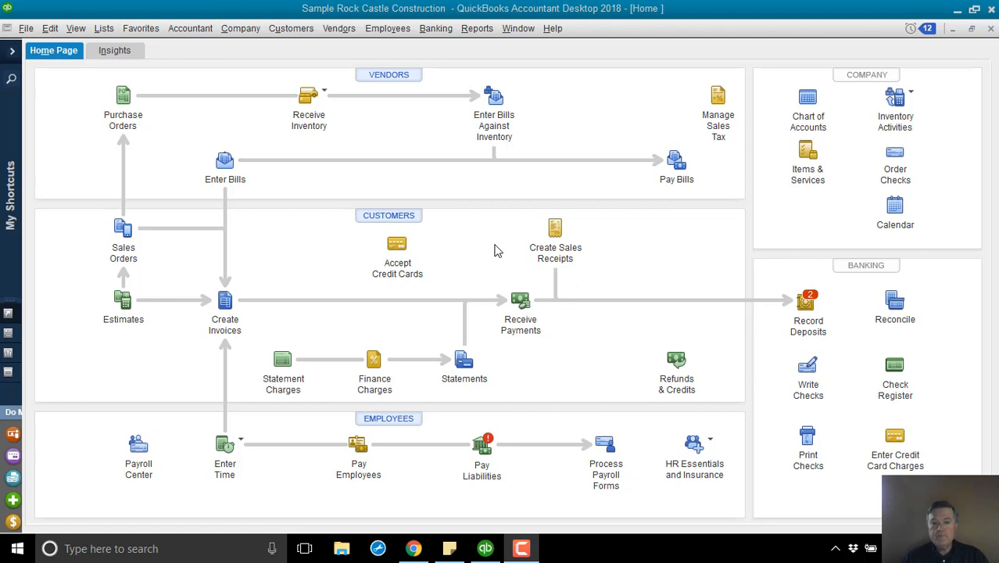
{"action": "mouse_move", "coordinate": [388, 216]}
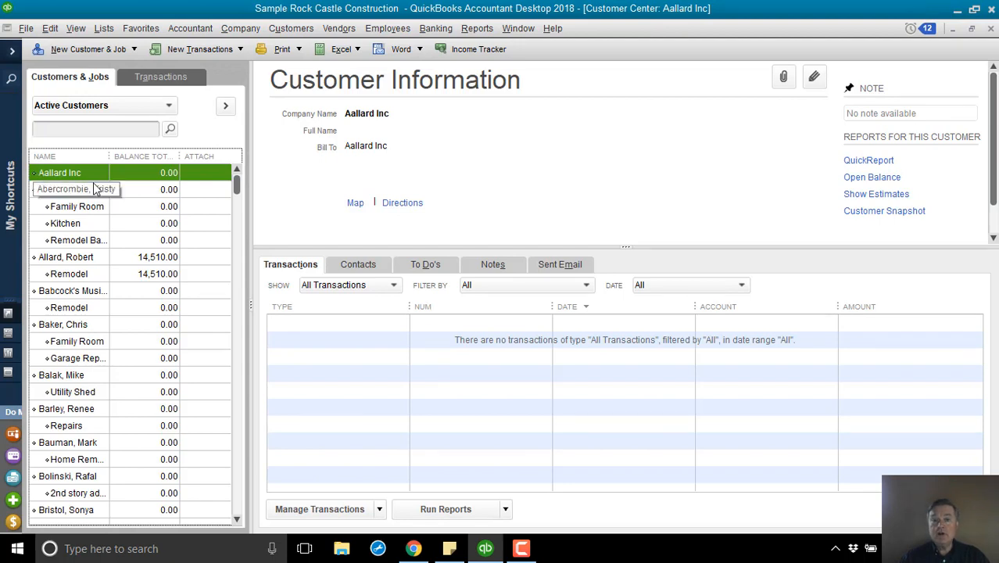
{"action": "mouse_move", "coordinate": [779, 172]}
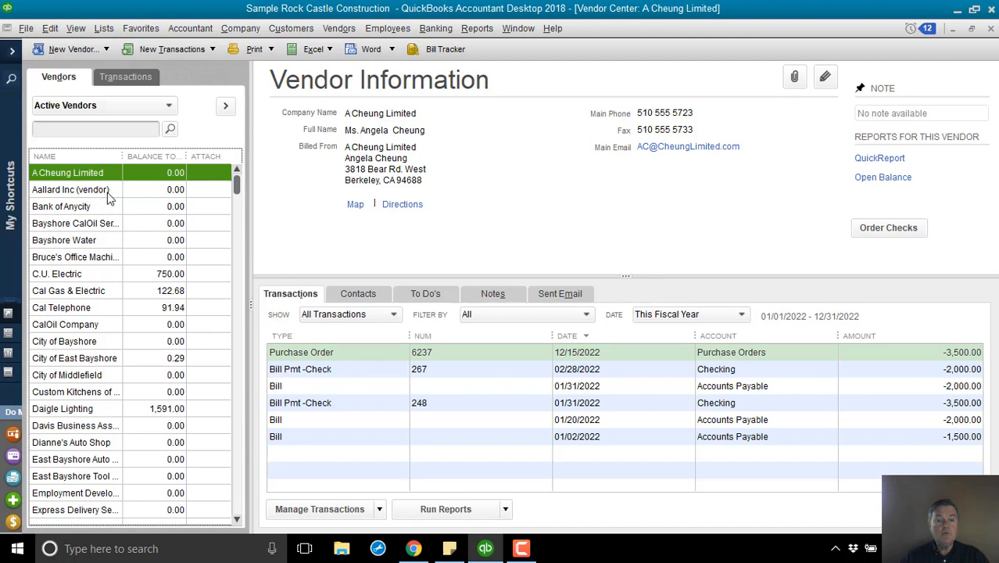
Step: Review Aallard Inc (vendor)'s name, payment settings and check name, then cancel without saving
{"action": "left_click", "coordinate": [70, 189]}
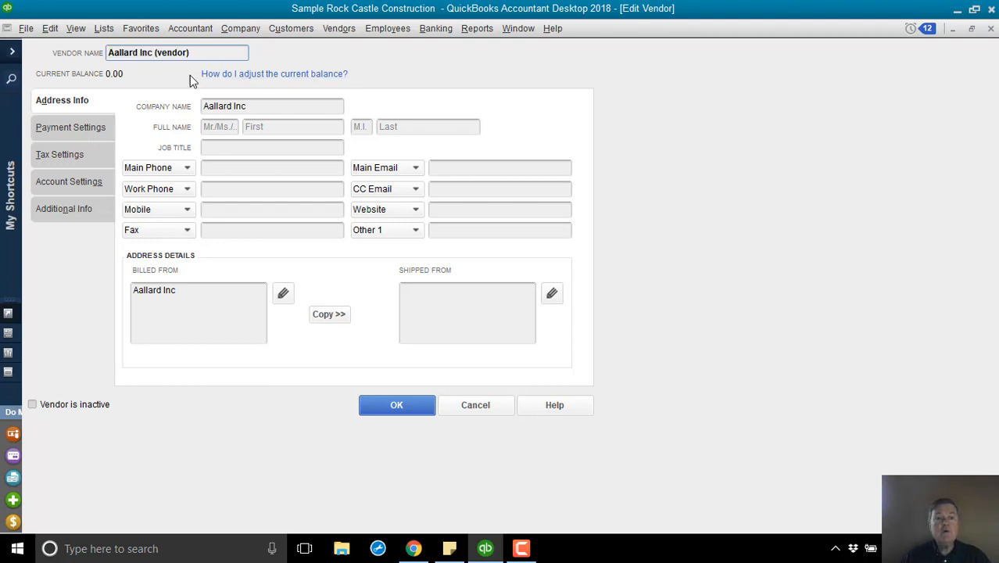
{"action": "left_click", "coordinate": [188, 52]}
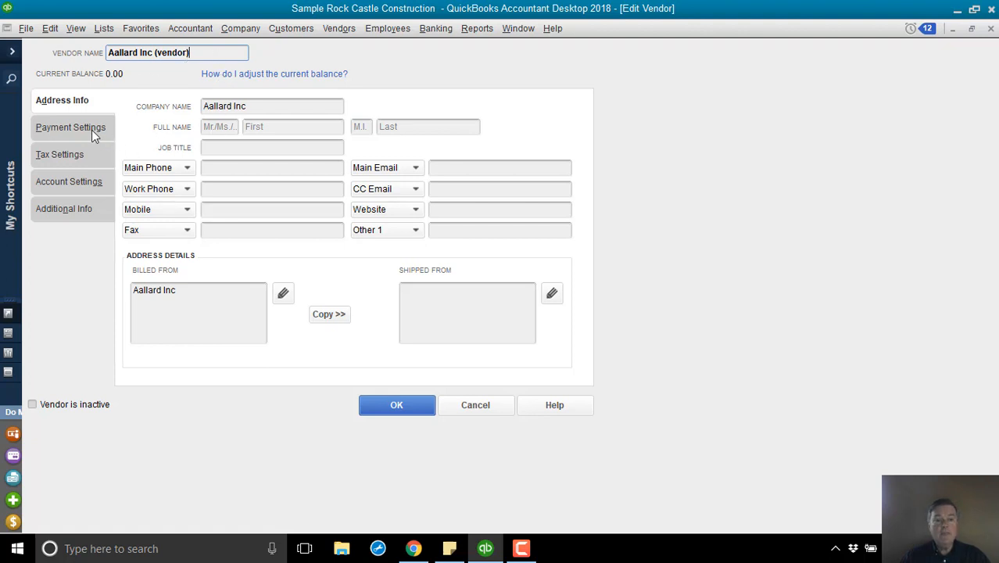
{"action": "left_click", "coordinate": [71, 126]}
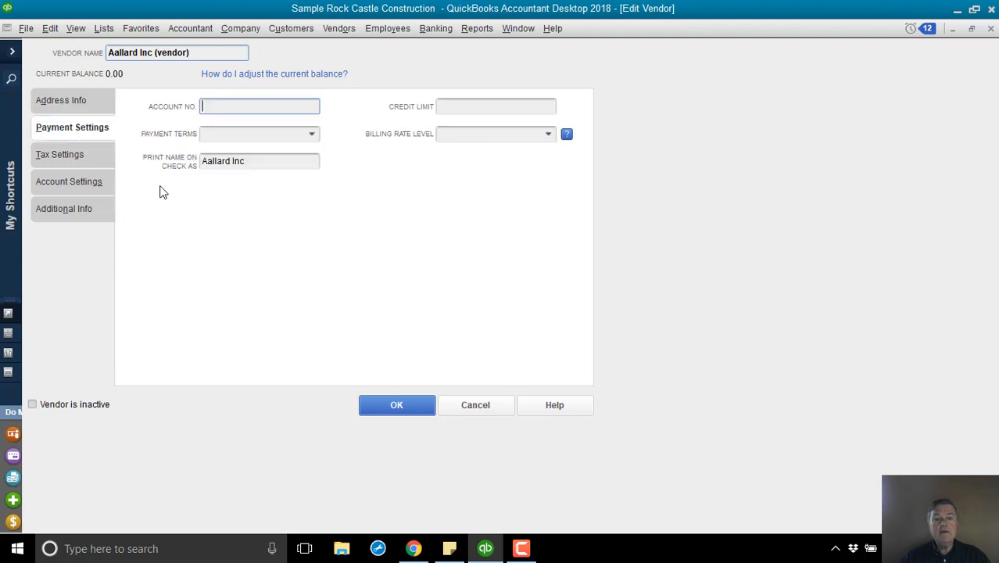
{"action": "mouse_move", "coordinate": [182, 166]}
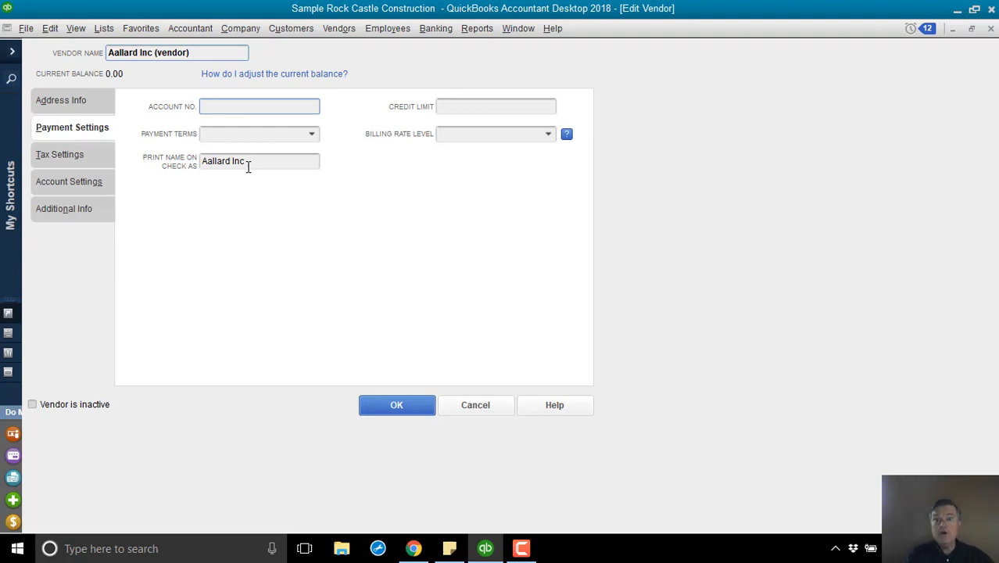
{"action": "left_click", "coordinate": [258, 106]}
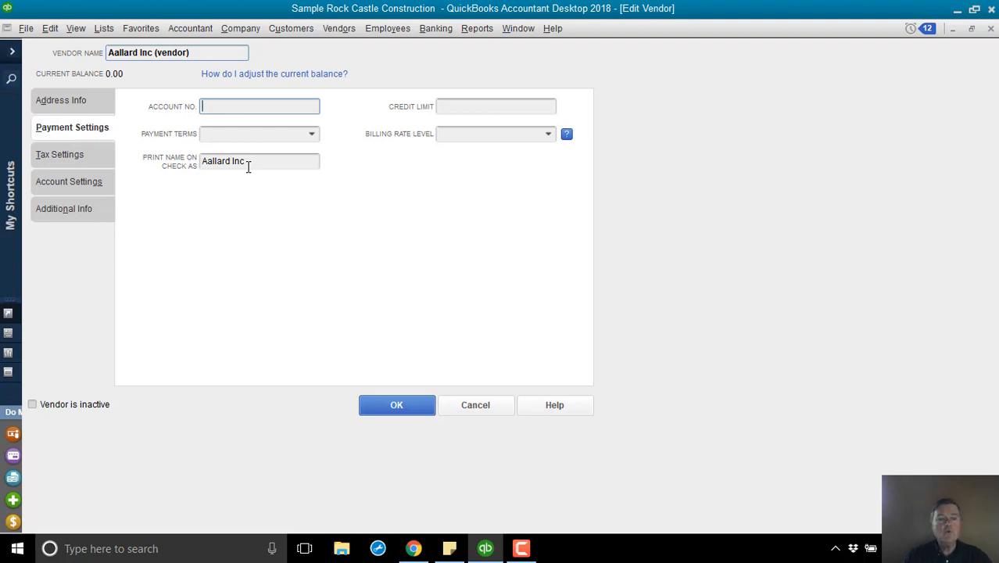
{"action": "mouse_move", "coordinate": [181, 171]}
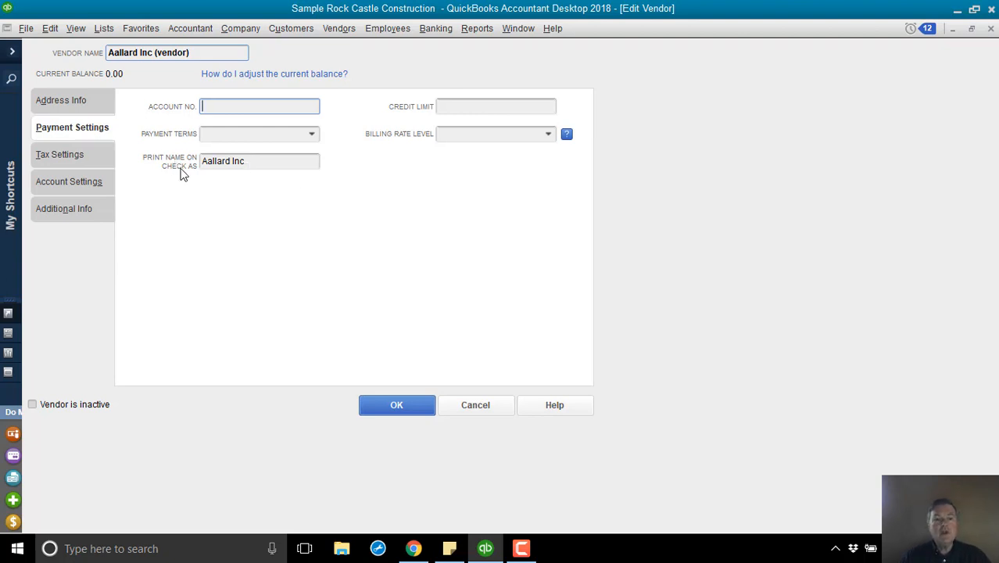
{"action": "mouse_move", "coordinate": [264, 175]}
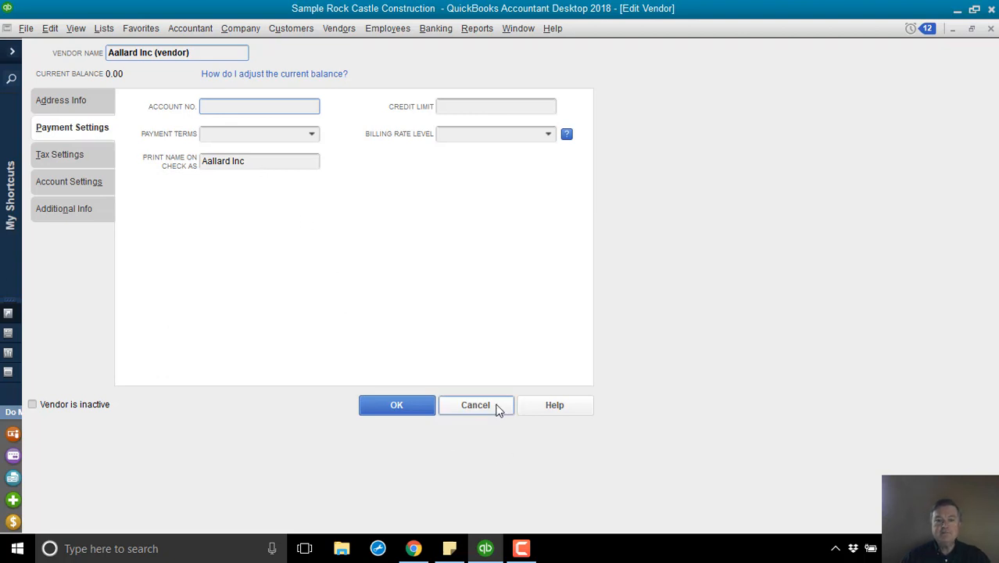
{"action": "left_click", "coordinate": [475, 404]}
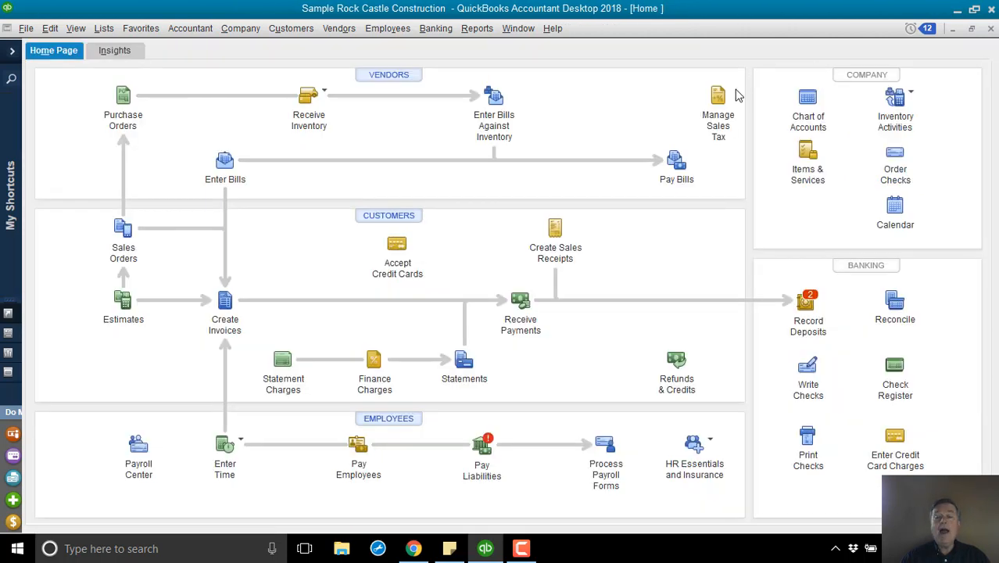
{"action": "mouse_move", "coordinate": [562, 184]}
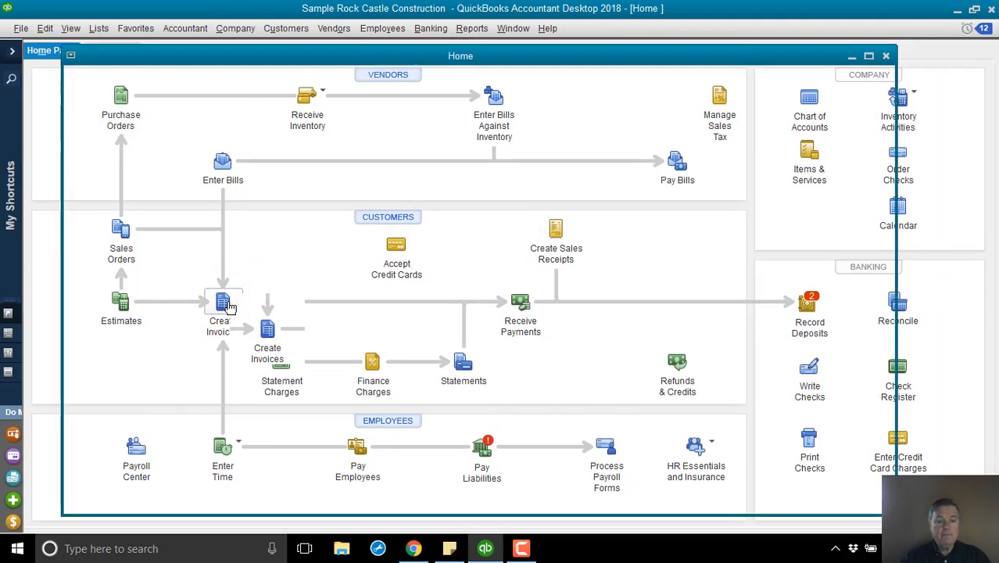
Step: Create and save invoice #1102 for Aallard Inc with one Labor line at 500.00
{"action": "left_click", "coordinate": [223, 305]}
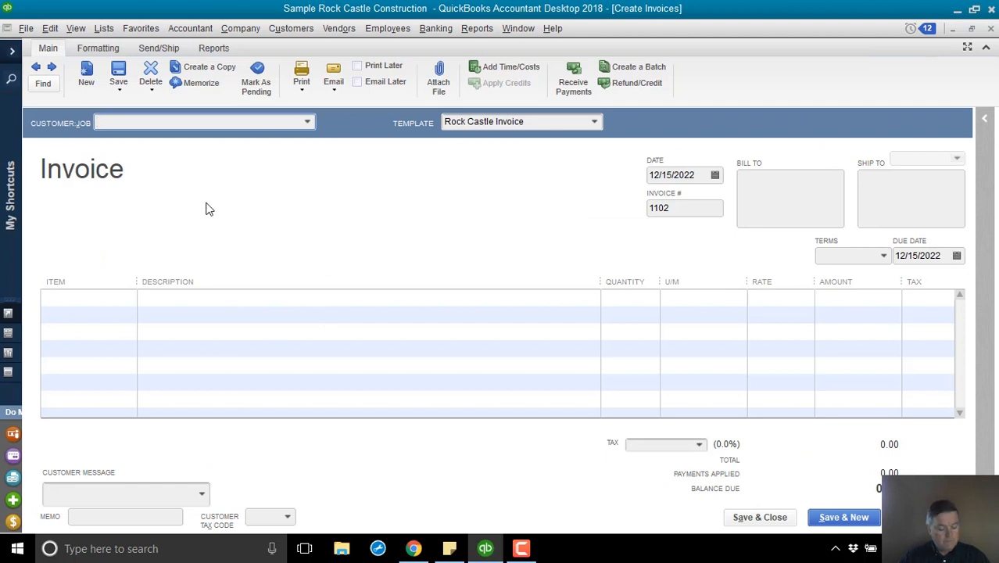
{"action": "type", "text": "Aallard Inc"}
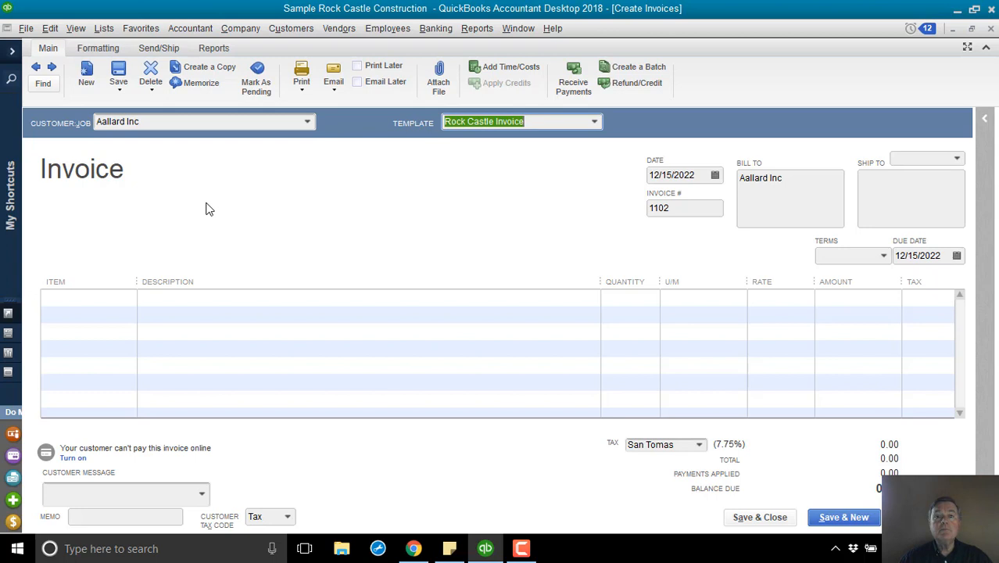
{"action": "mouse_move", "coordinate": [134, 283]}
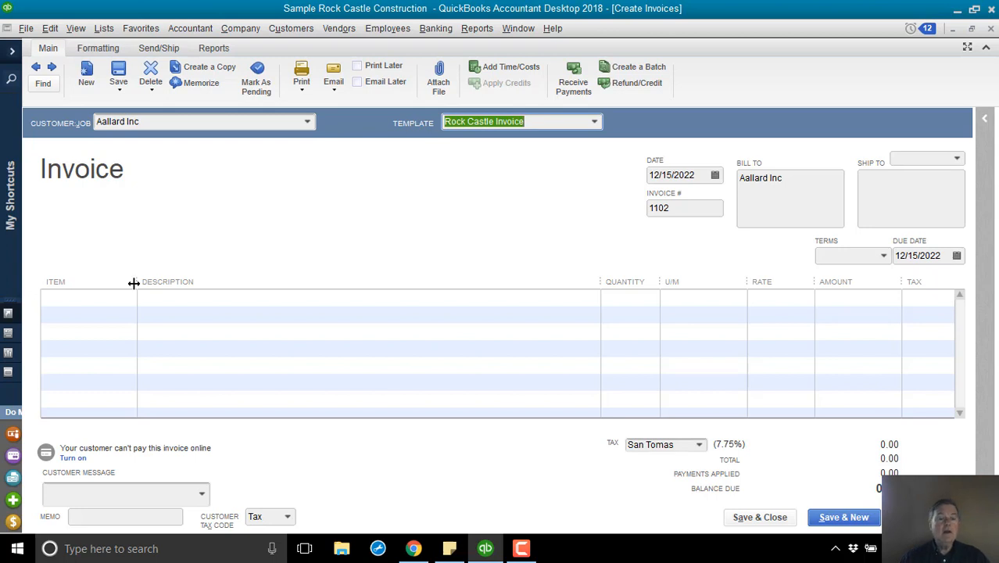
{"action": "left_click", "coordinate": [86, 297]}
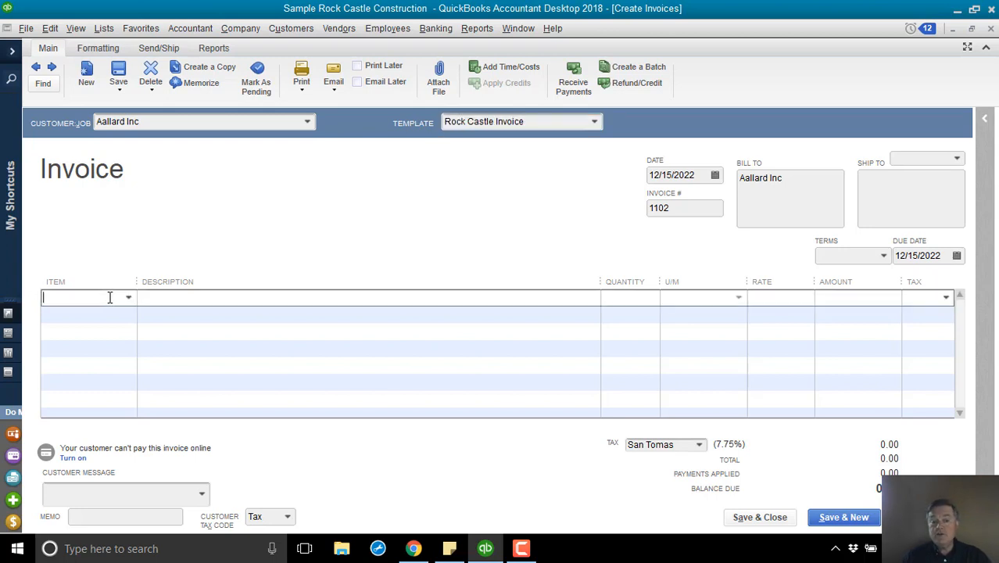
{"action": "type", "text": "Labor"}
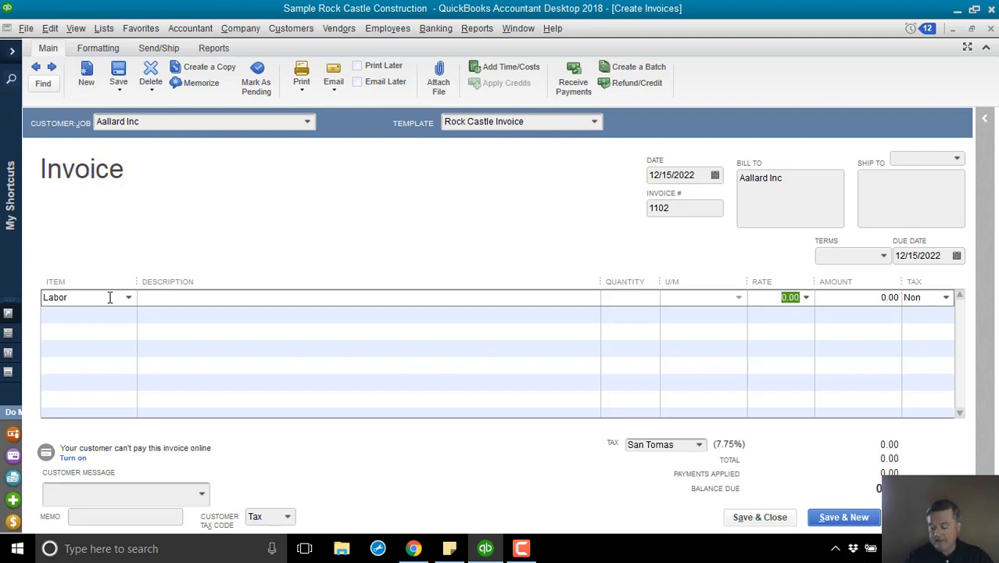
{"action": "type", "text": "500.00"}
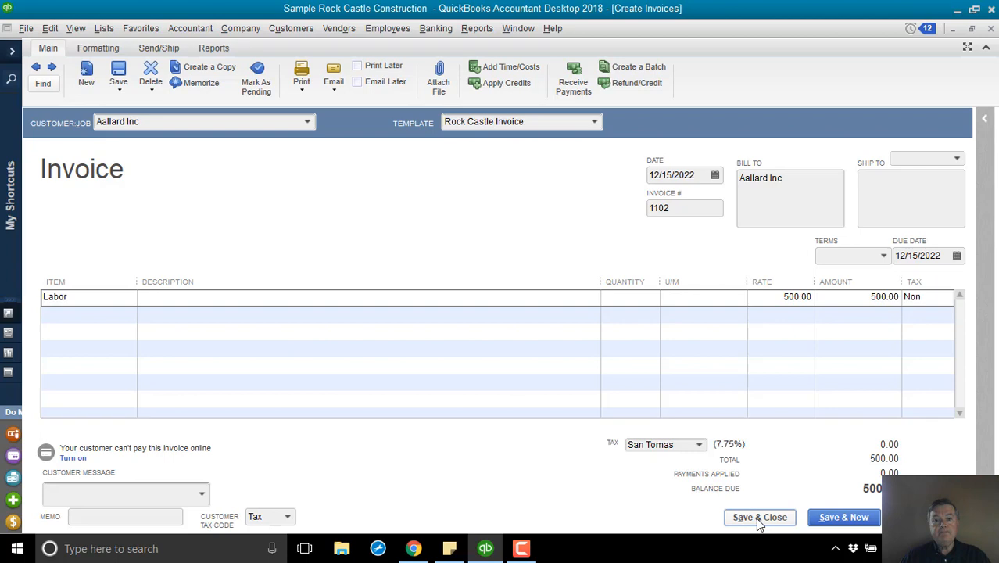
{"action": "left_click", "coordinate": [757, 517]}
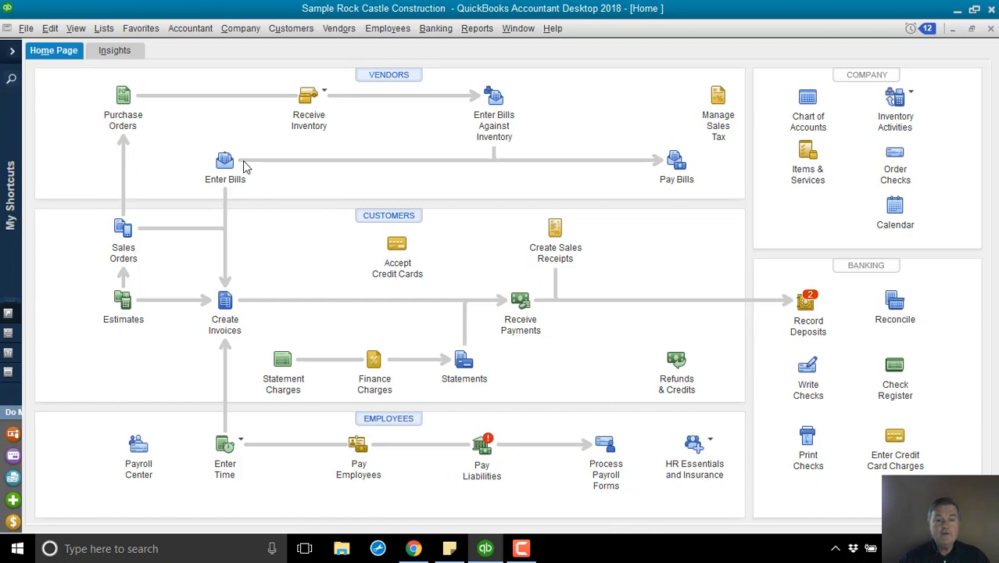
Step: Enter and save a 750 bill from Aallard Inc (vendor) to Printing and Reproduction
{"action": "left_click", "coordinate": [224, 160]}
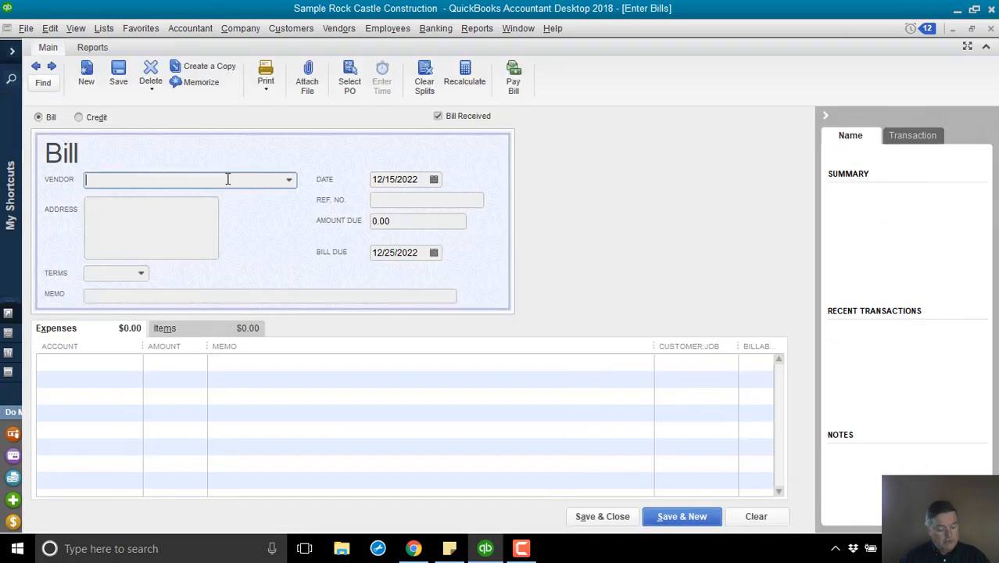
{"action": "type", "text": "Aallard Inc (vendor"}
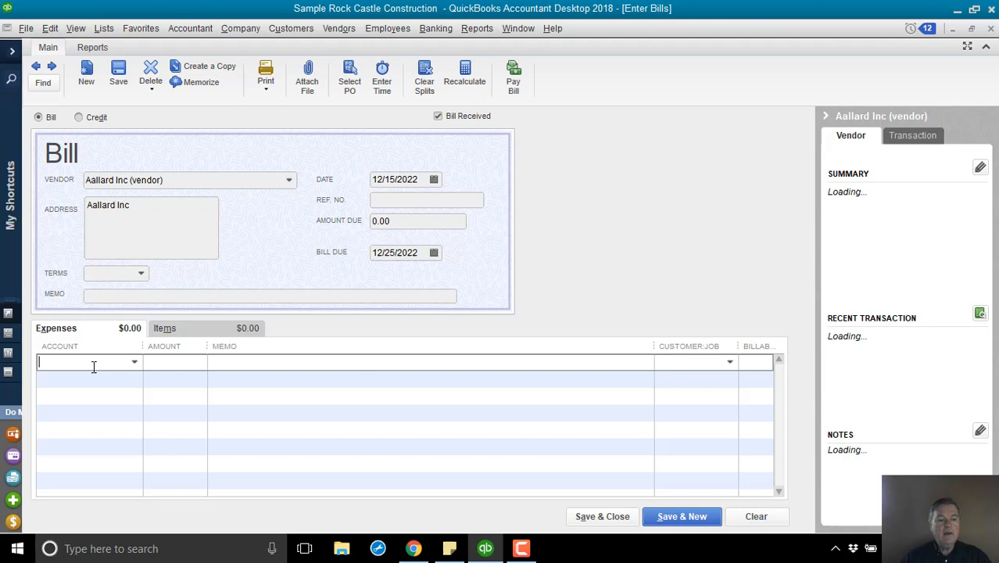
{"action": "type", "text": "Printing and Reproduction"}
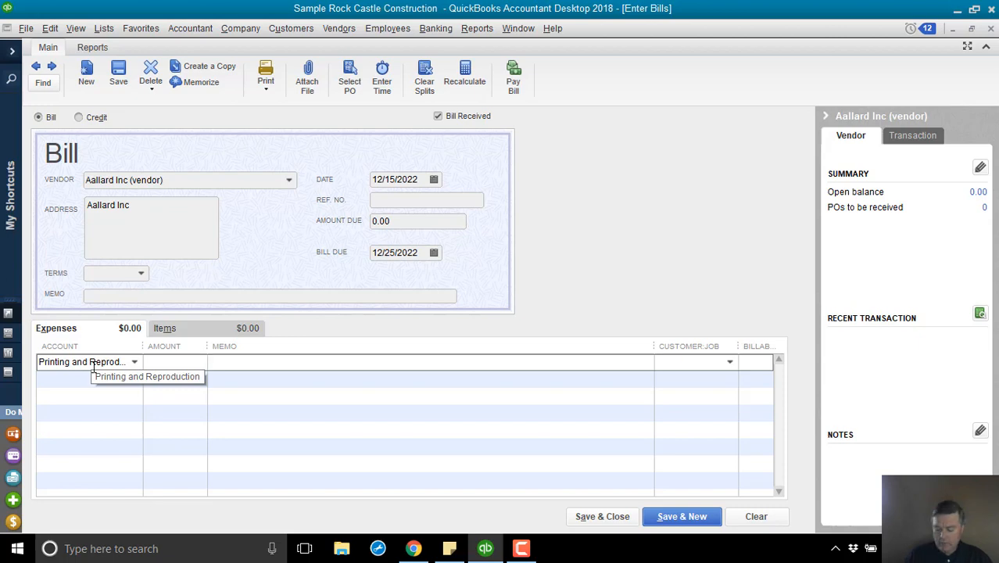
{"action": "type", "text": "750.00"}
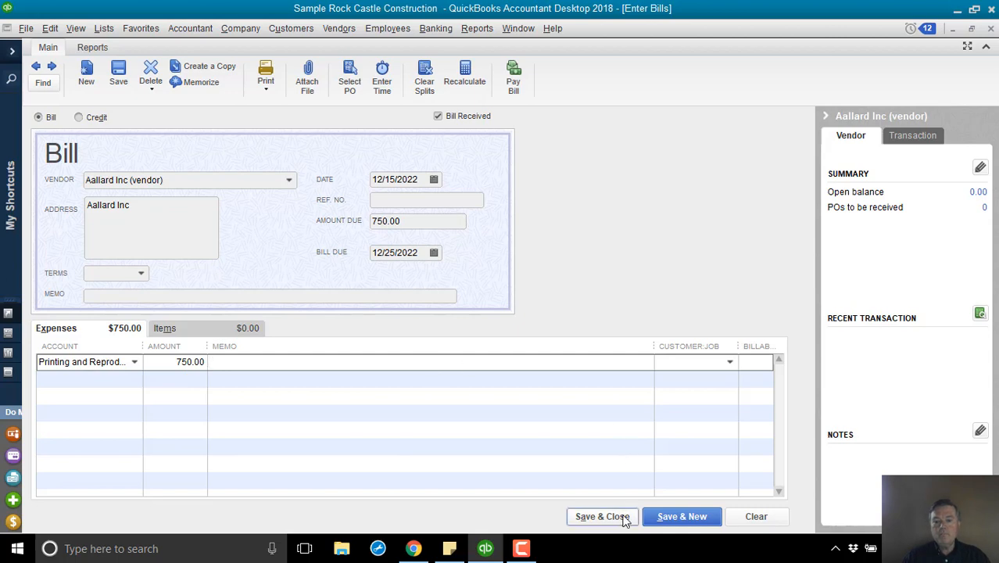
{"action": "left_click", "coordinate": [602, 516]}
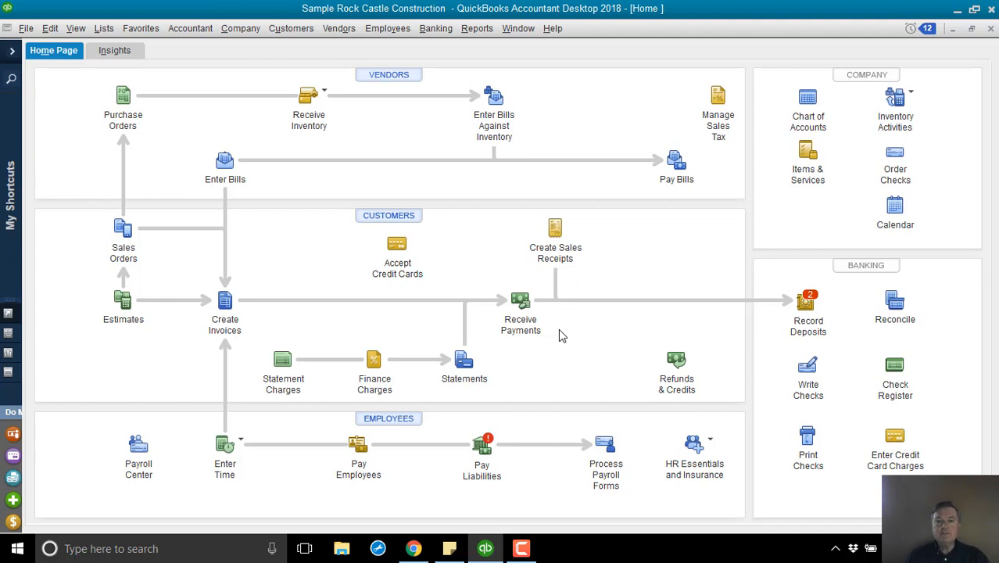
{"action": "mouse_move", "coordinate": [153, 424]}
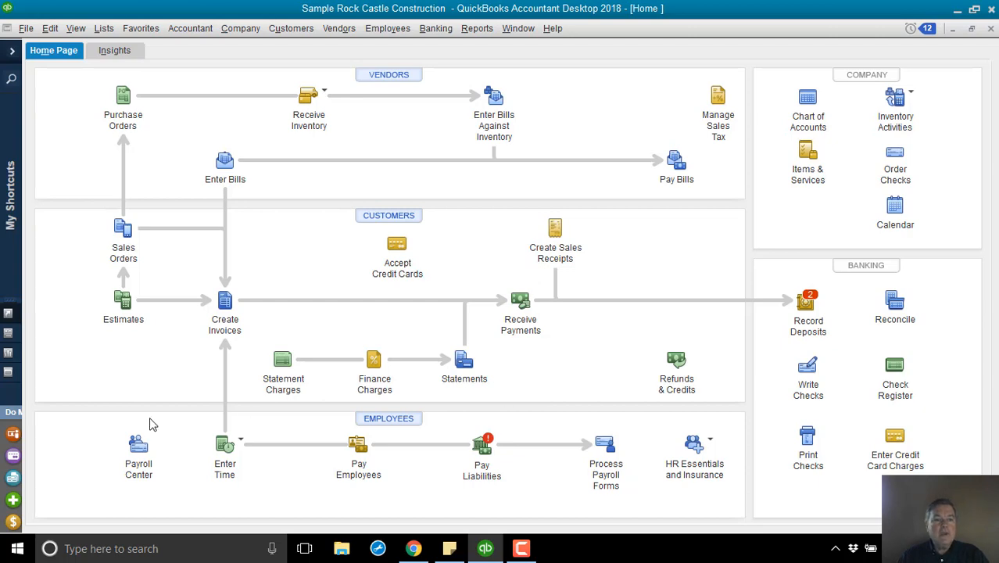
{"action": "left_click", "coordinate": [104, 28]}
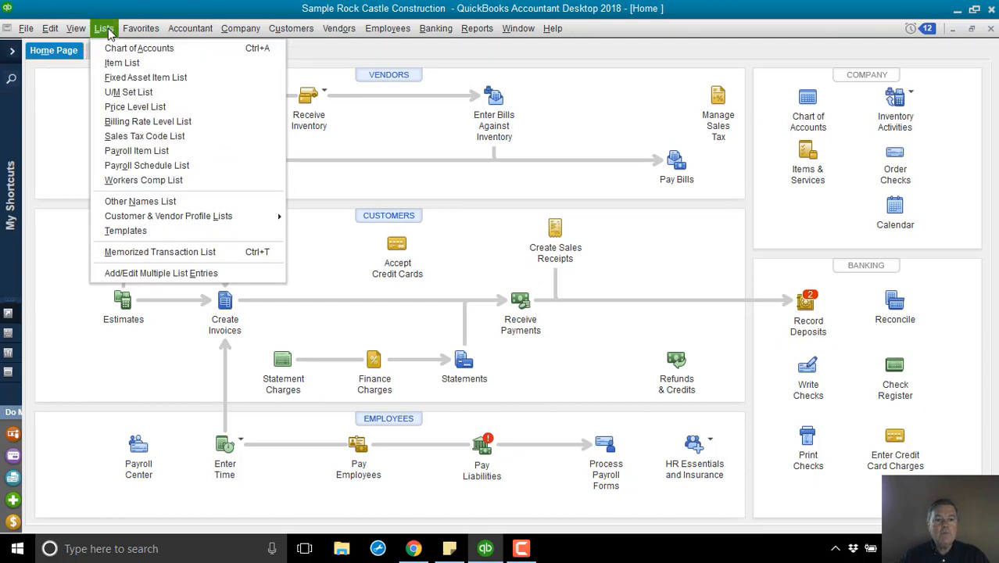
{"action": "left_click", "coordinate": [138, 48]}
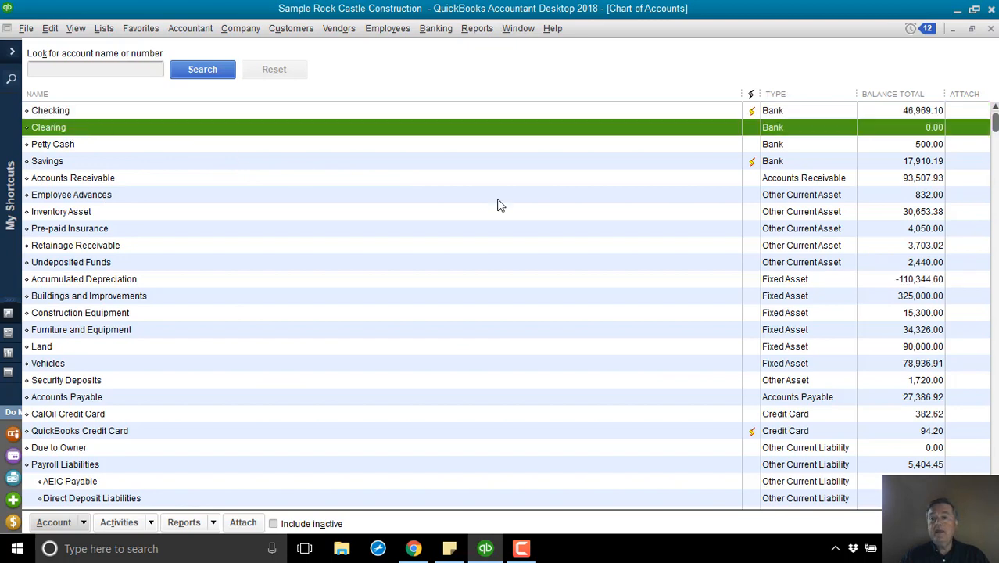
{"action": "mouse_move", "coordinate": [150, 114]}
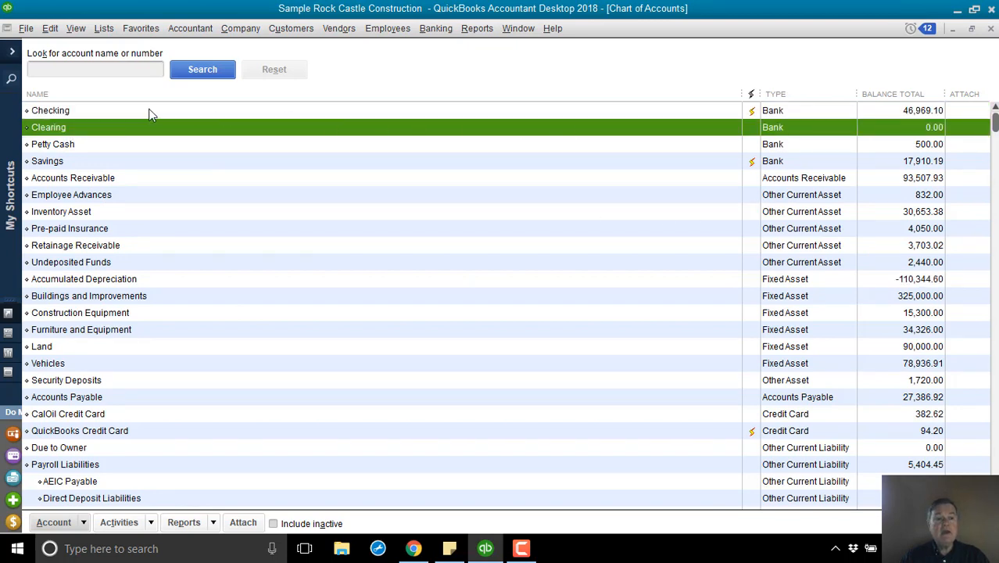
{"action": "mouse_move", "coordinate": [69, 130]}
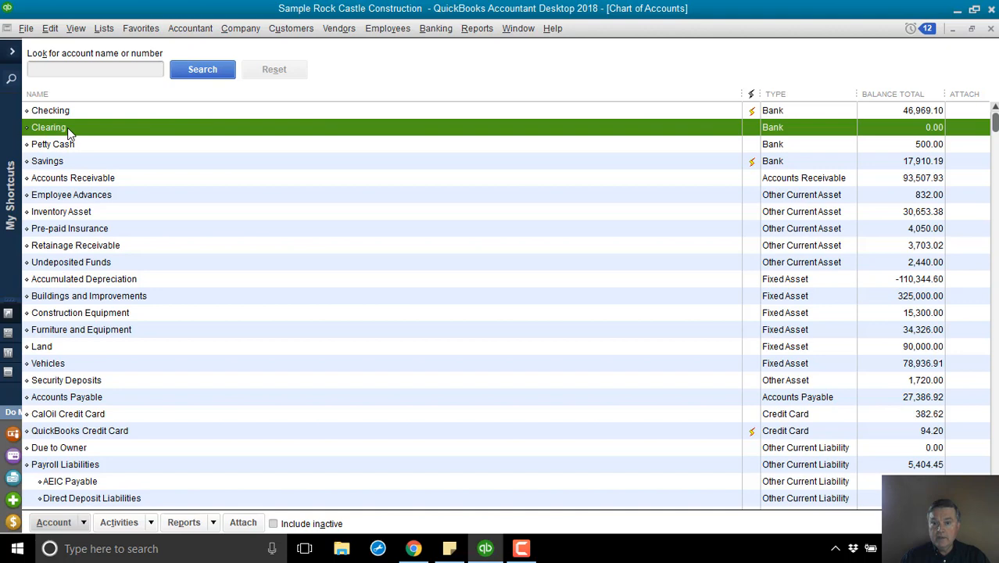
{"action": "mouse_move", "coordinate": [969, 72]}
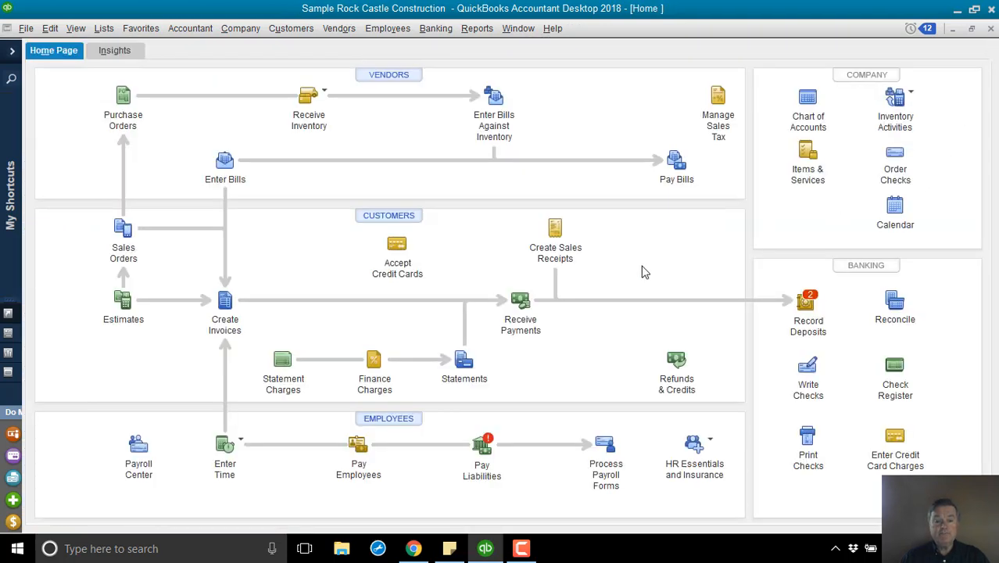
{"action": "mouse_move", "coordinate": [542, 283]}
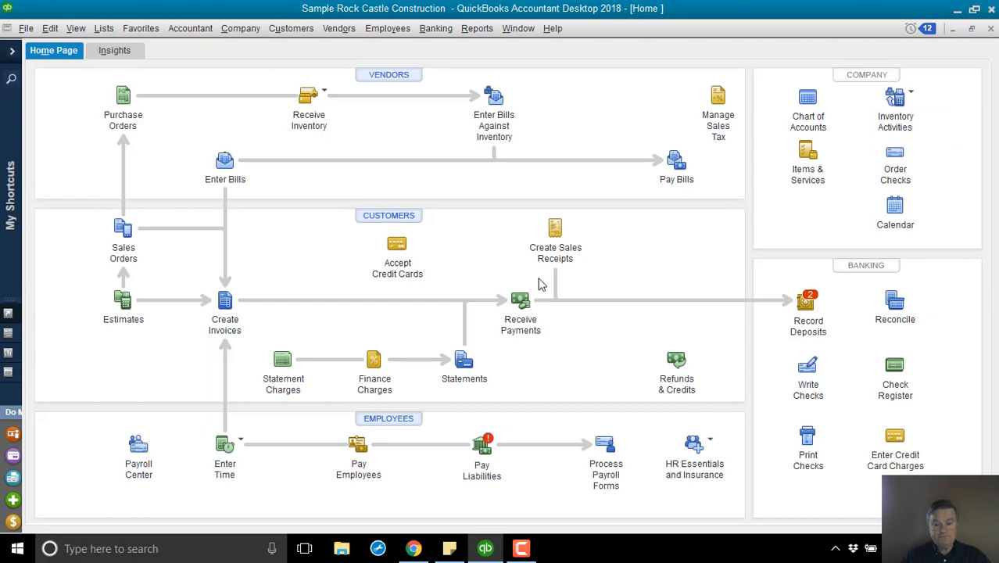
{"action": "mouse_move", "coordinate": [521, 302]}
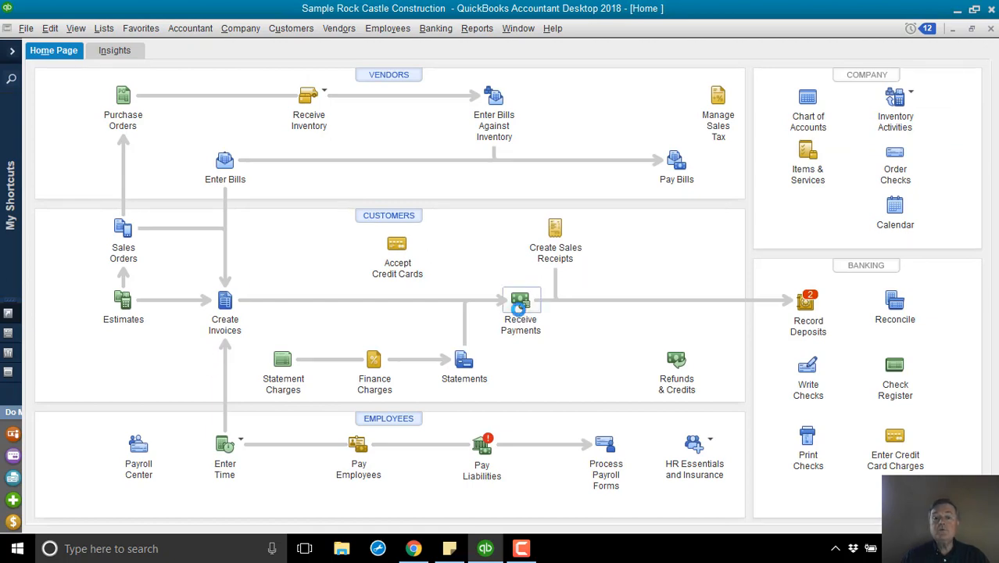
Step: Open the Receive Payments form from the Home page
{"action": "left_click", "coordinate": [519, 304]}
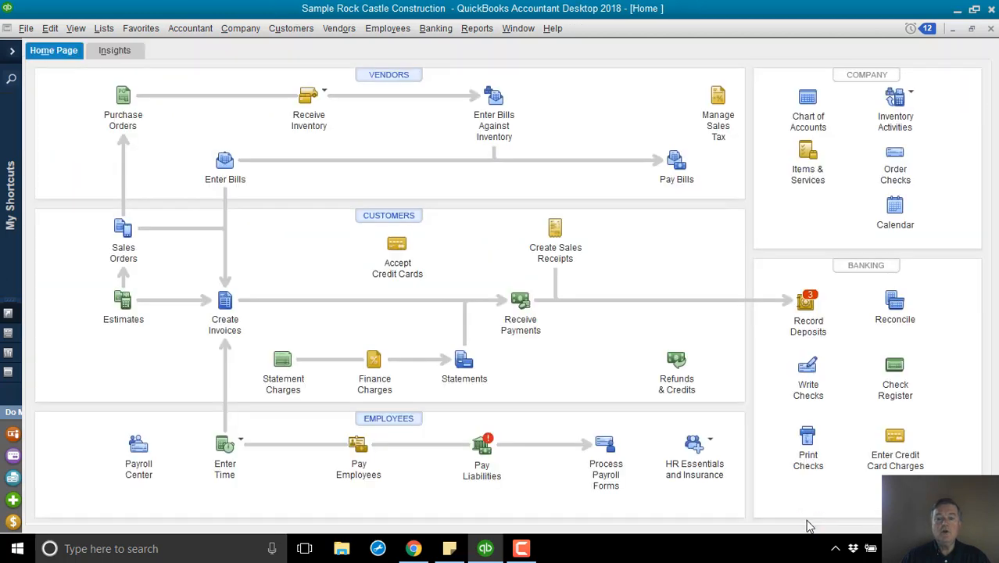
{"action": "mouse_move", "coordinate": [808, 305]}
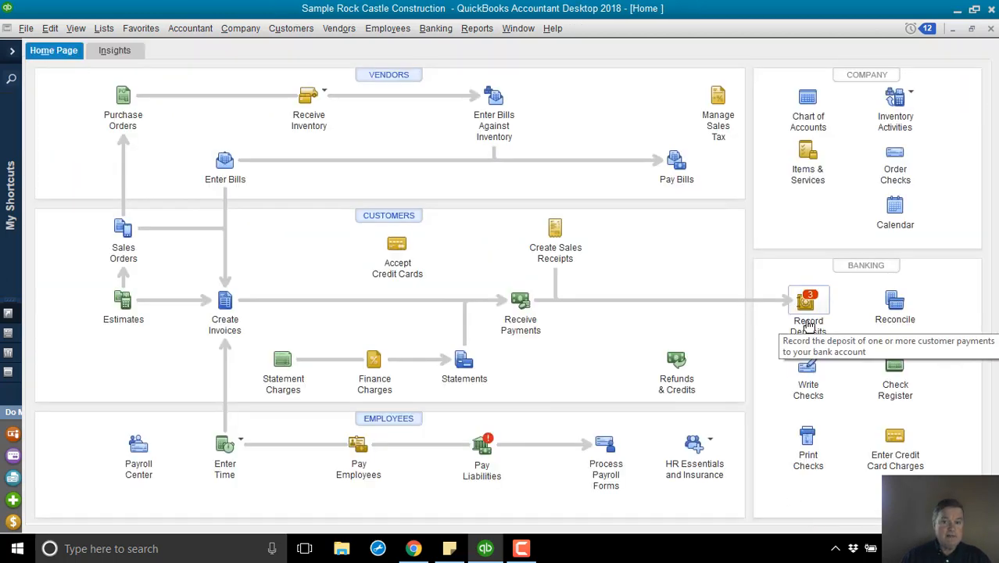
Step: Select the 500.00 Aallard Inc payment for deposit and set Deposit To to Clearing
{"action": "left_click", "coordinate": [808, 304]}
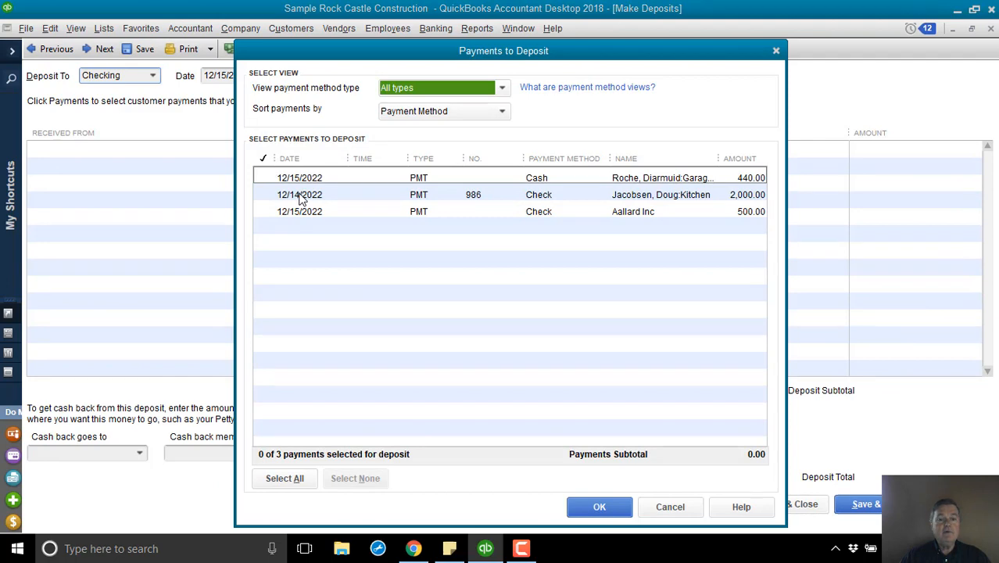
{"action": "mouse_move", "coordinate": [340, 215]}
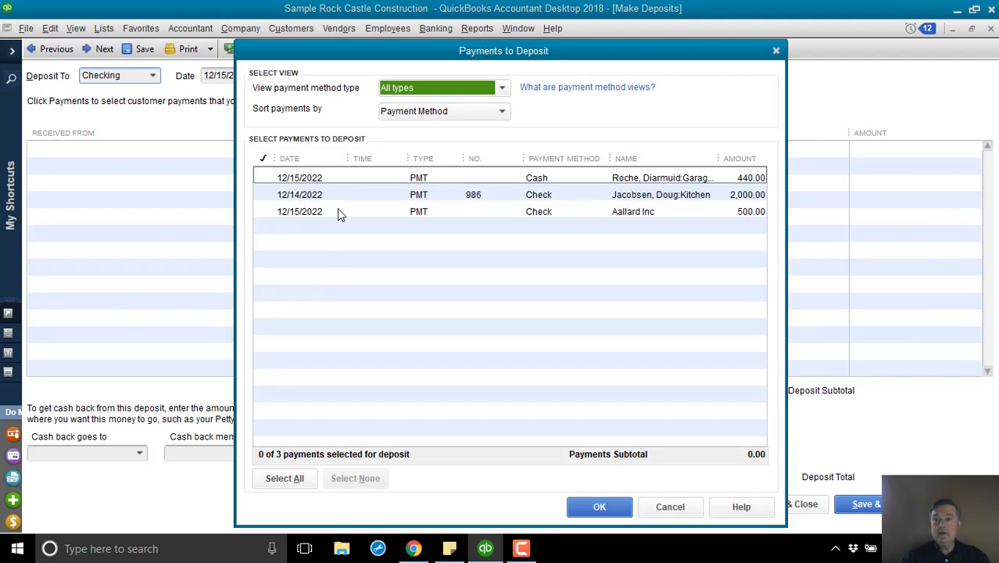
{"action": "mouse_move", "coordinate": [589, 199]}
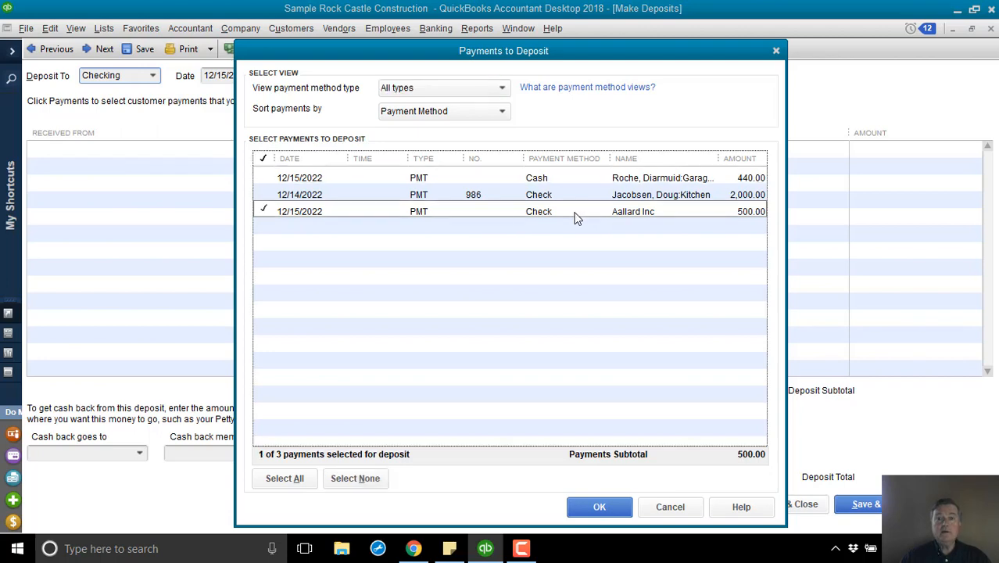
{"action": "mouse_move", "coordinate": [606, 490]}
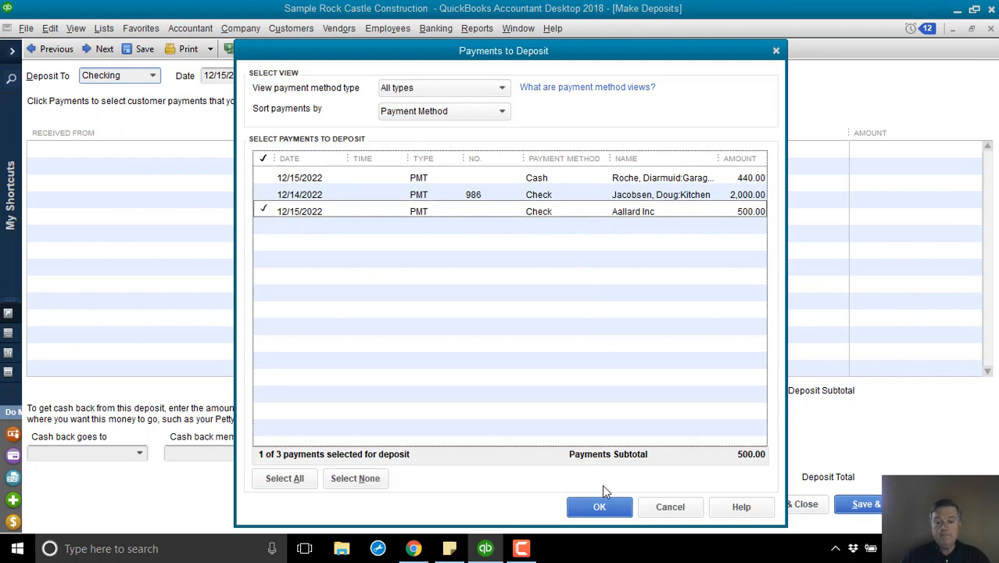
{"action": "left_click", "coordinate": [598, 507]}
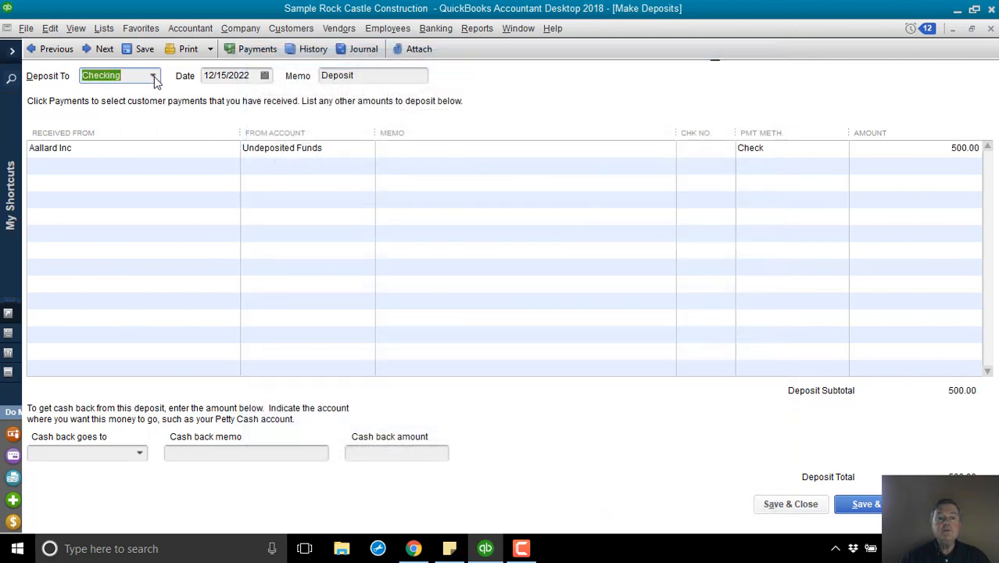
{"action": "left_click", "coordinate": [153, 75]}
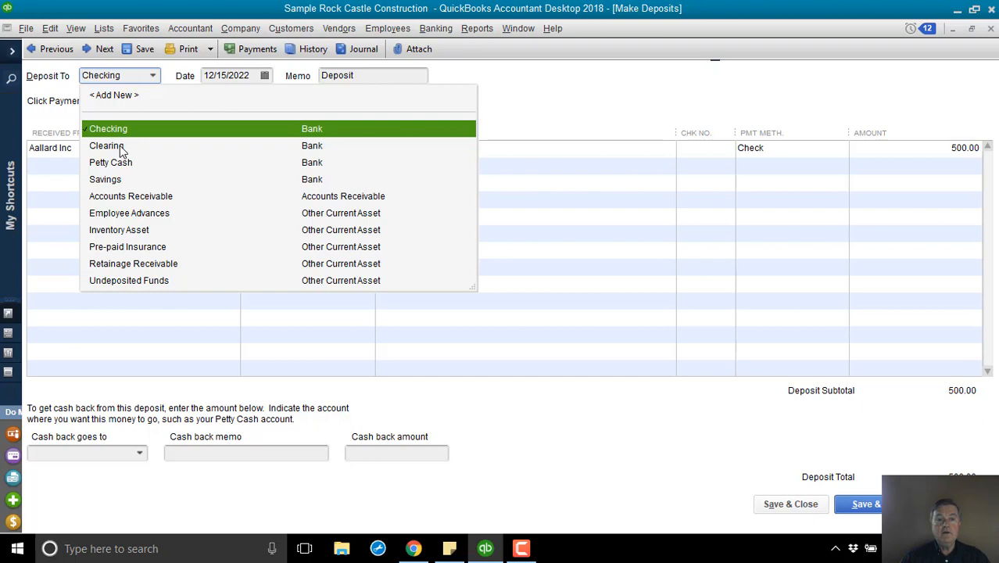
{"action": "left_click", "coordinate": [105, 145]}
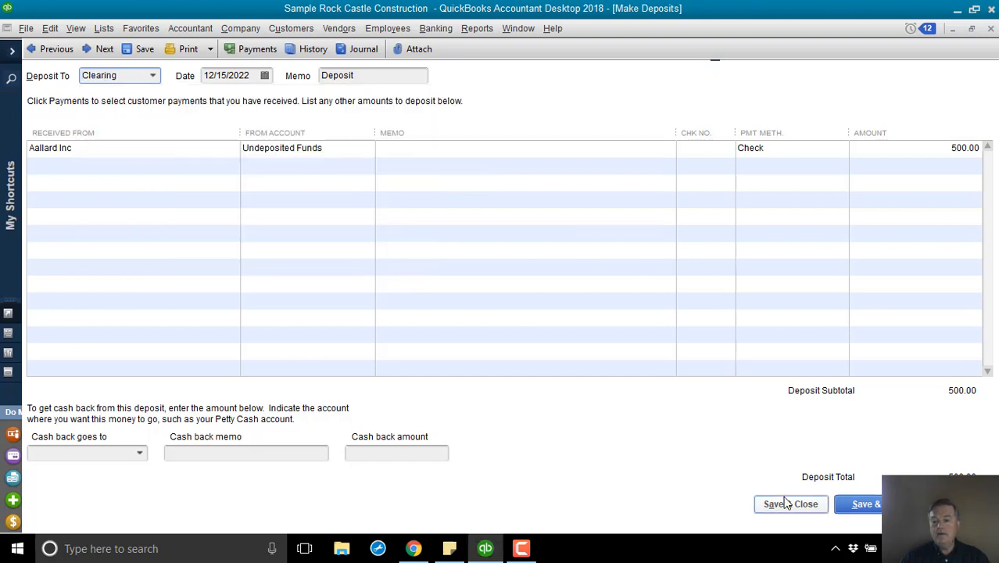
Step: Save and close the $500 Aallard Inc deposit into Clearing
{"action": "left_click", "coordinate": [790, 503]}
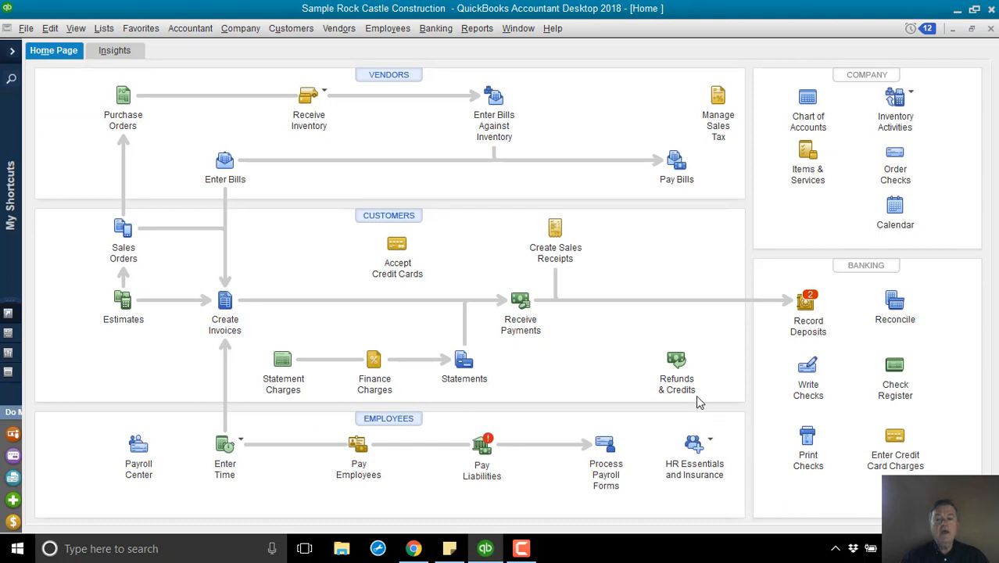
{"action": "mouse_move", "coordinate": [654, 279]}
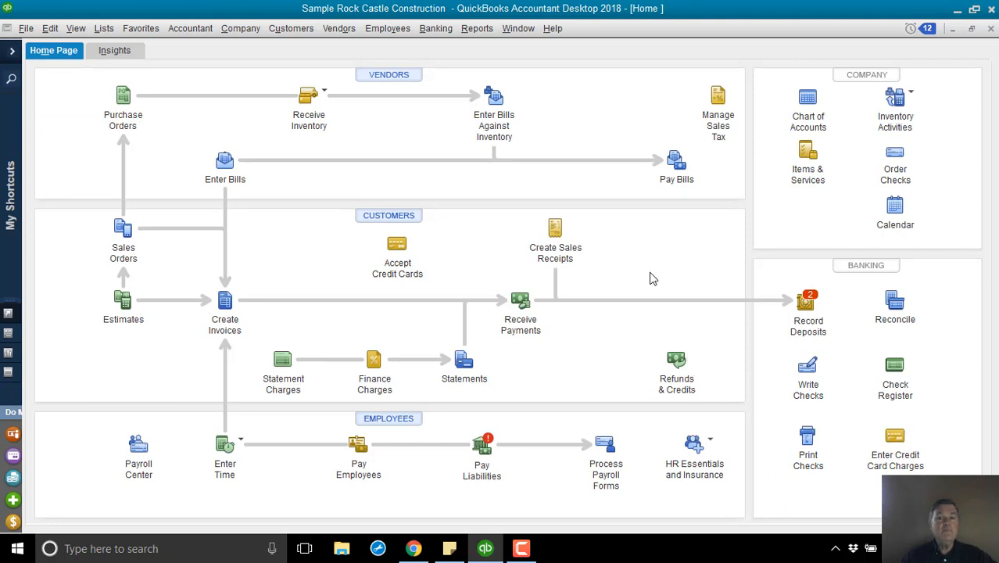
{"action": "mouse_move", "coordinate": [624, 217]}
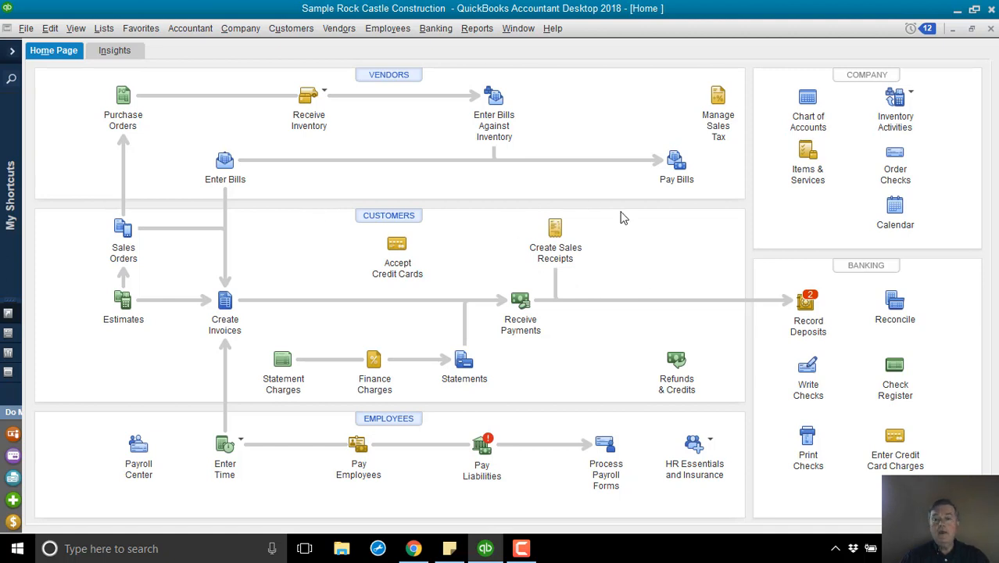
Step: Select the Aallard Inc (vendor) bill, set 500 to pay, and pay from Clearing
{"action": "left_click", "coordinate": [676, 160]}
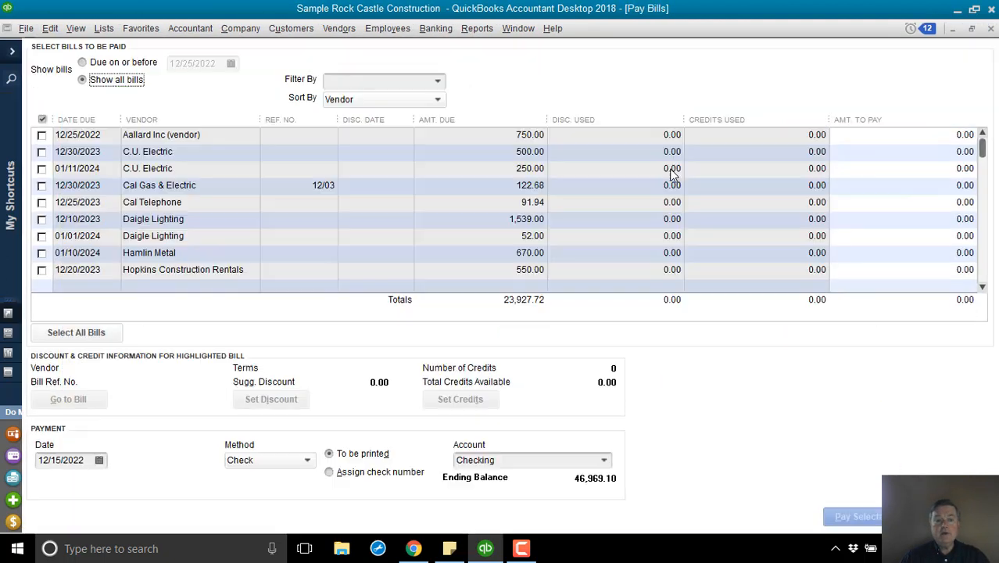
{"action": "left_click", "coordinate": [41, 134]}
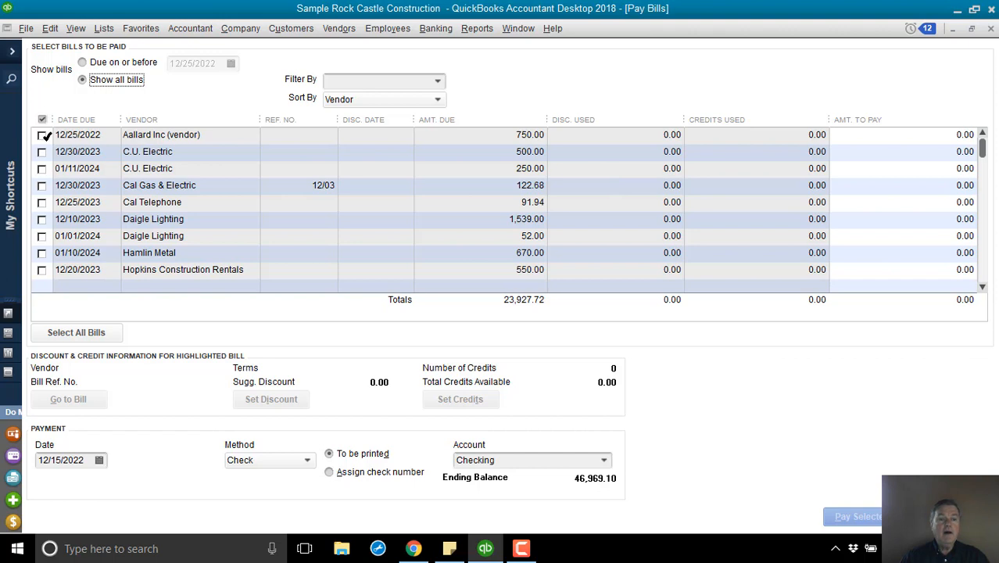
{"action": "left_click", "coordinate": [41, 135]}
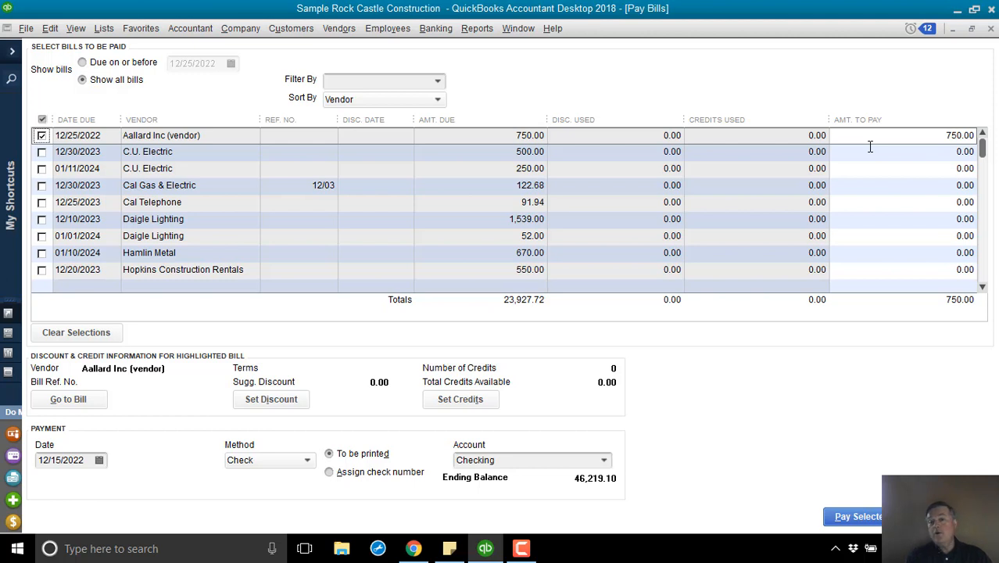
{"action": "mouse_move", "coordinate": [904, 137]}
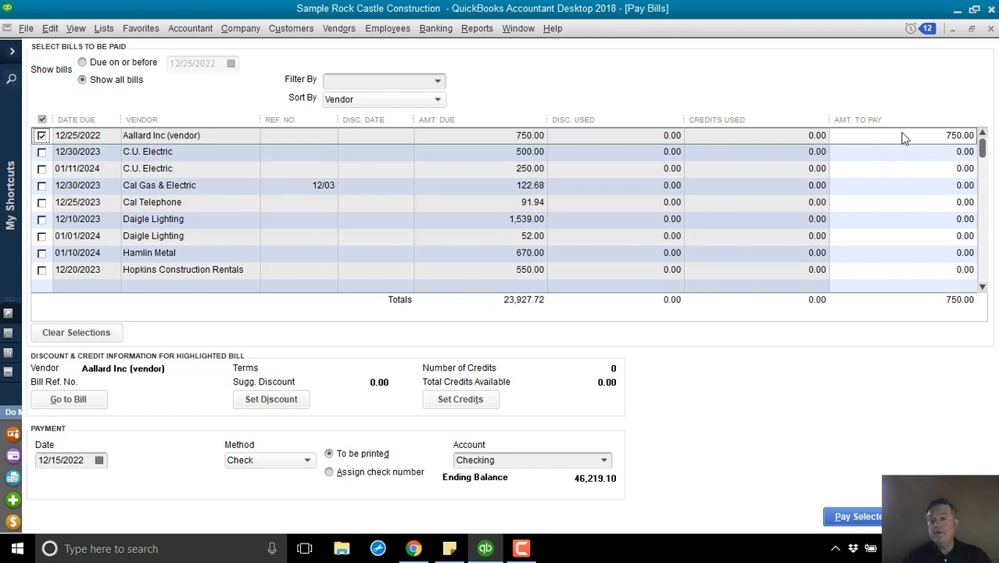
{"action": "mouse_move", "coordinate": [933, 146]}
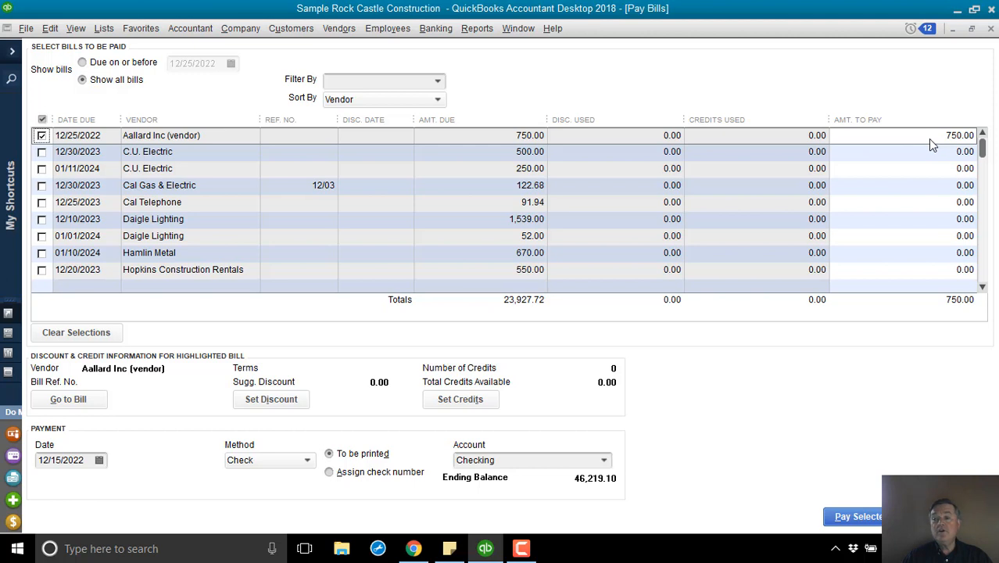
{"action": "left_click", "coordinate": [959, 135]}
{"action": "type", "text": "500"}
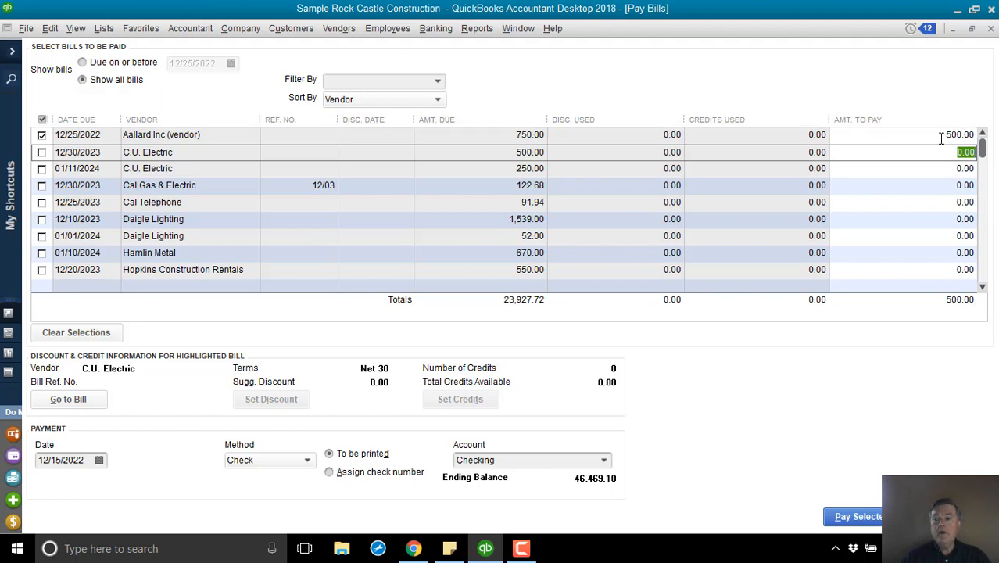
{"action": "mouse_move", "coordinate": [732, 387]}
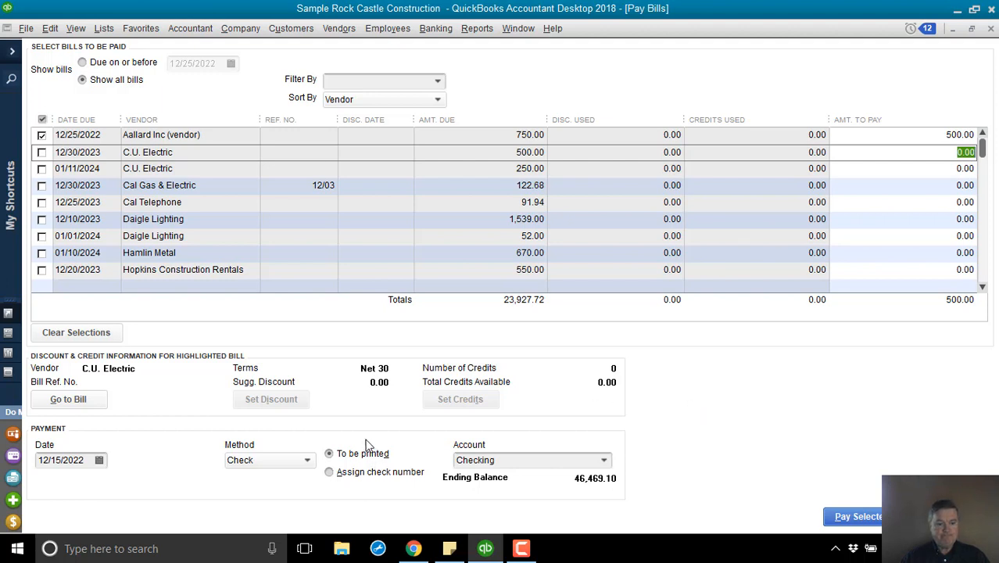
{"action": "left_click", "coordinate": [329, 453]}
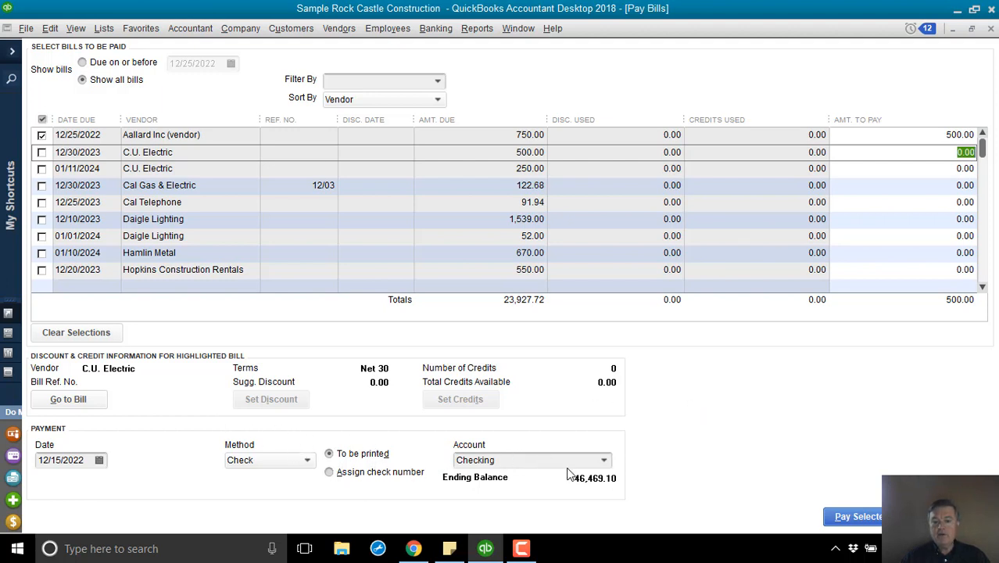
{"action": "left_click", "coordinate": [603, 460]}
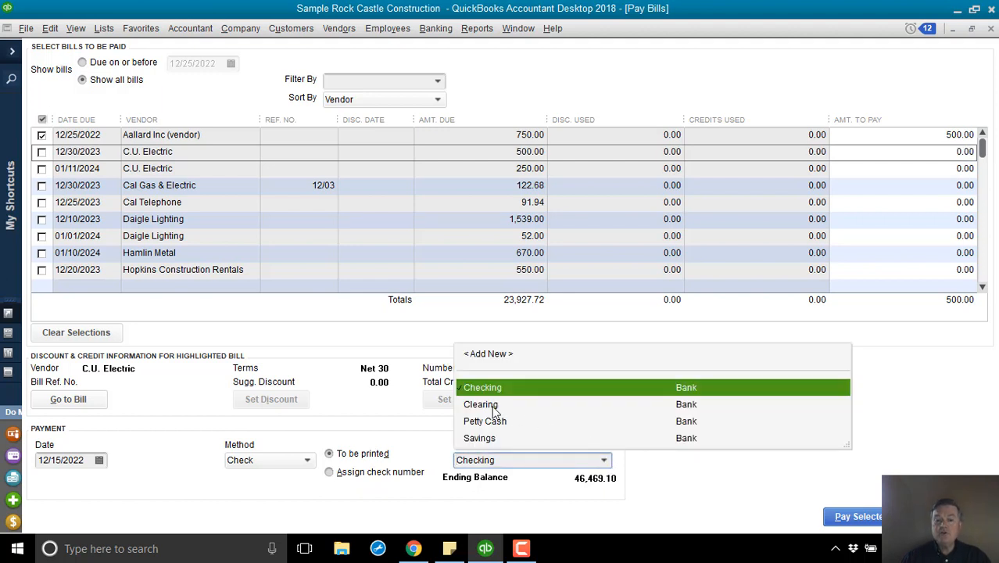
{"action": "left_click", "coordinate": [481, 404]}
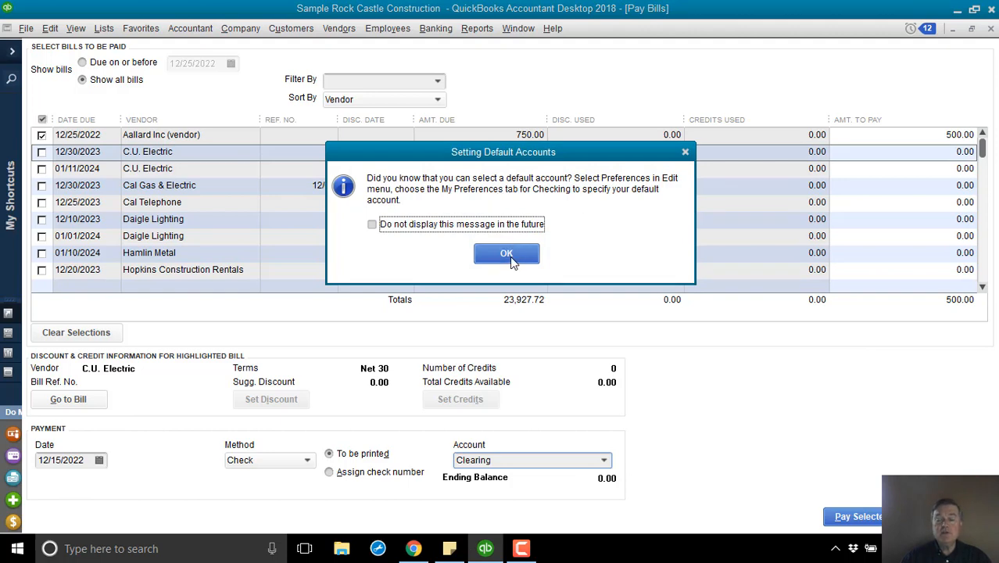
{"action": "left_click", "coordinate": [507, 253]}
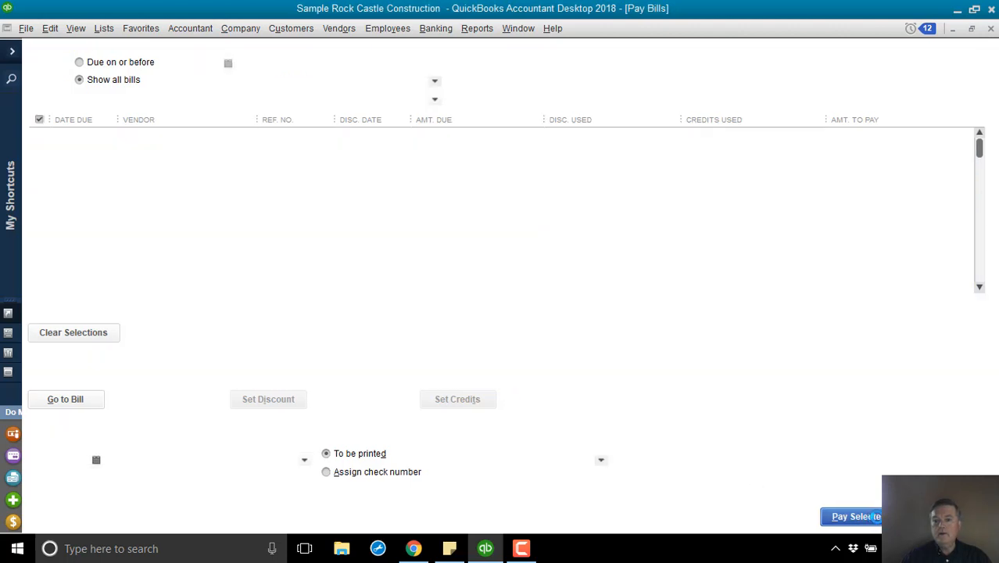
Step: Pay the selected $500 Aallard Inc (vendor) bill and close the Payment Summary
{"action": "left_click", "coordinate": [855, 516]}
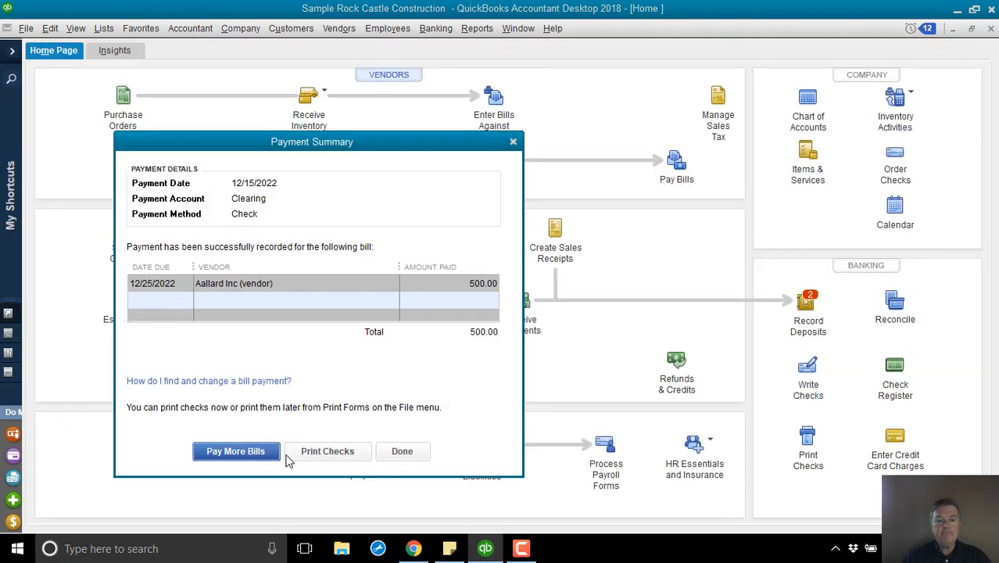
{"action": "left_click", "coordinate": [402, 451]}
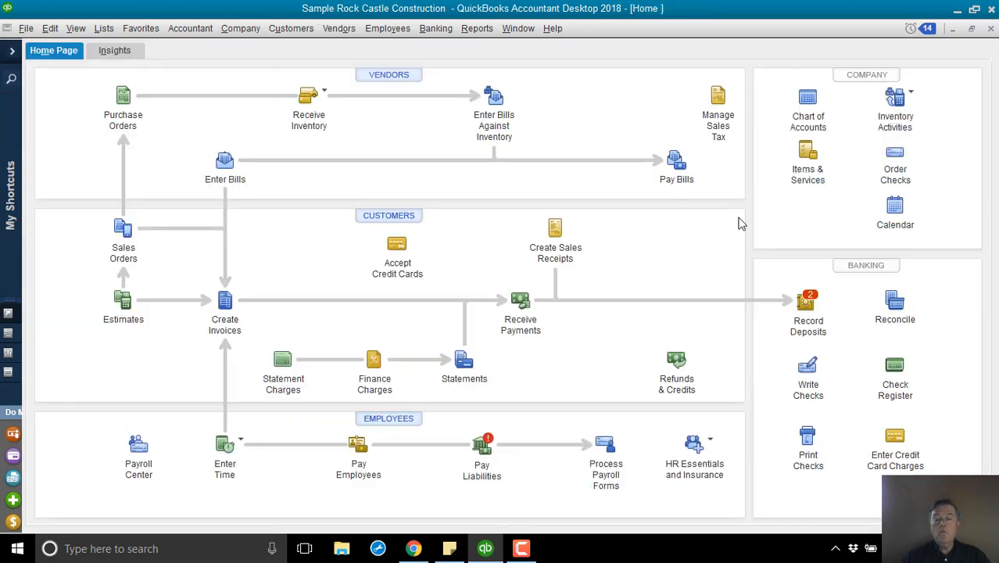
{"action": "mouse_move", "coordinate": [518, 28]}
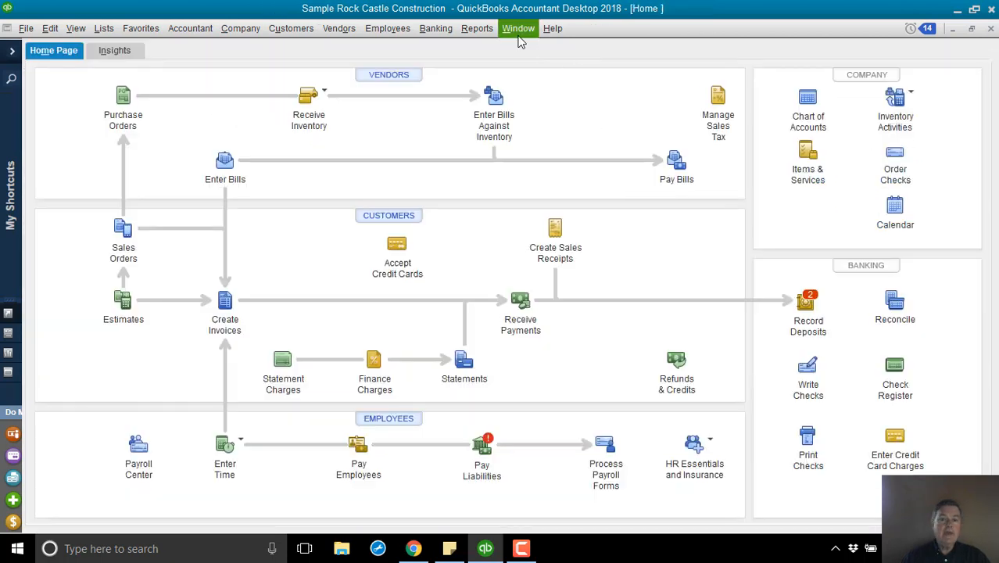
{"action": "mouse_move", "coordinate": [403, 77]}
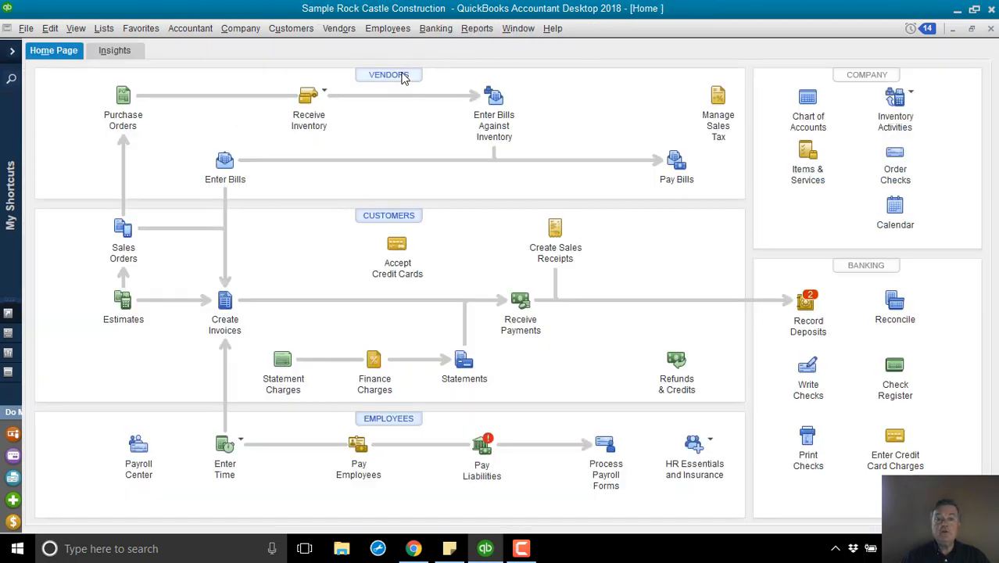
Step: Check Aallard Inc (vendor)'s 250.00 balance, then select Clearing at 0.00 in Chart of Accounts
{"action": "left_click", "coordinate": [388, 74]}
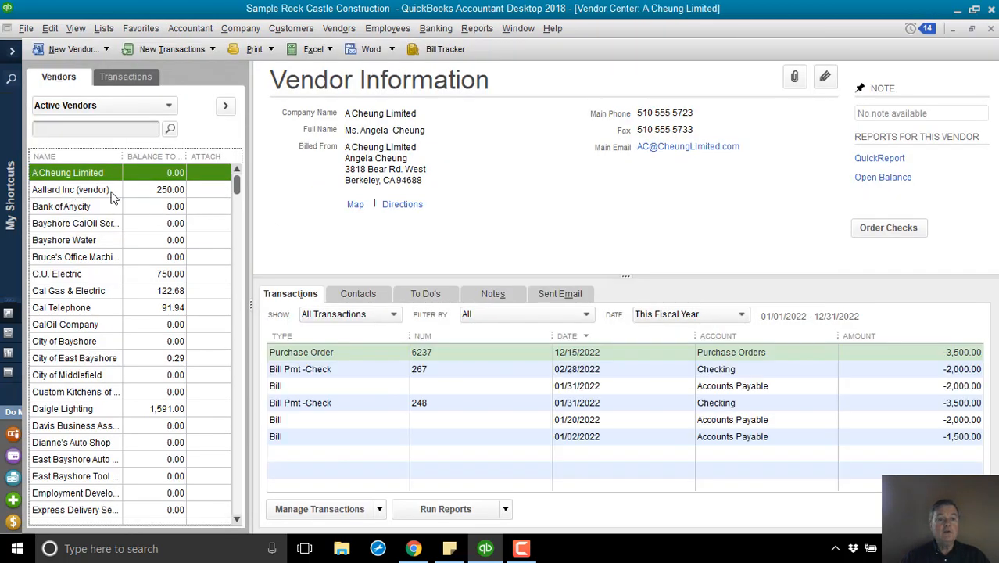
{"action": "mouse_move", "coordinate": [157, 205]}
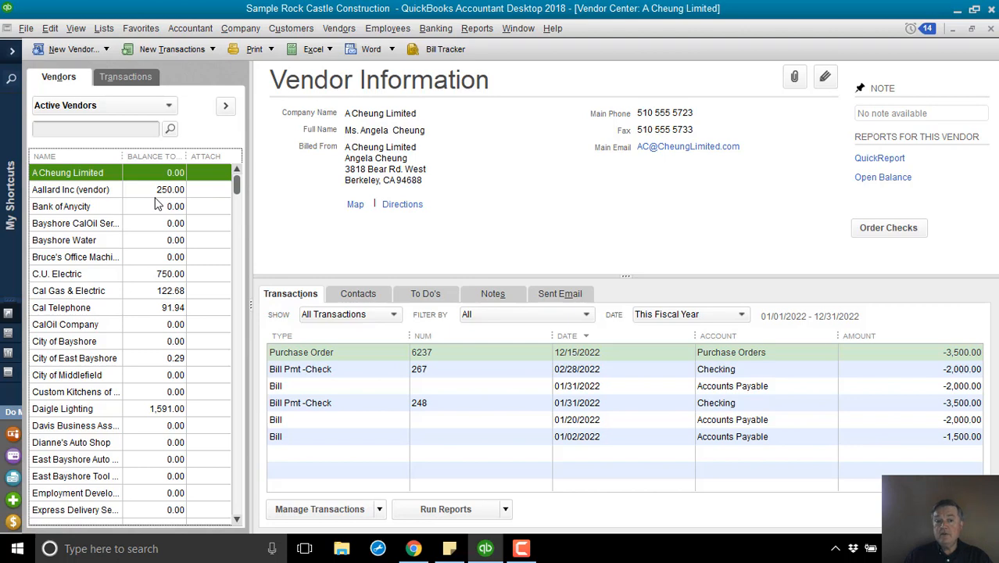
{"action": "mouse_move", "coordinate": [701, 145]}
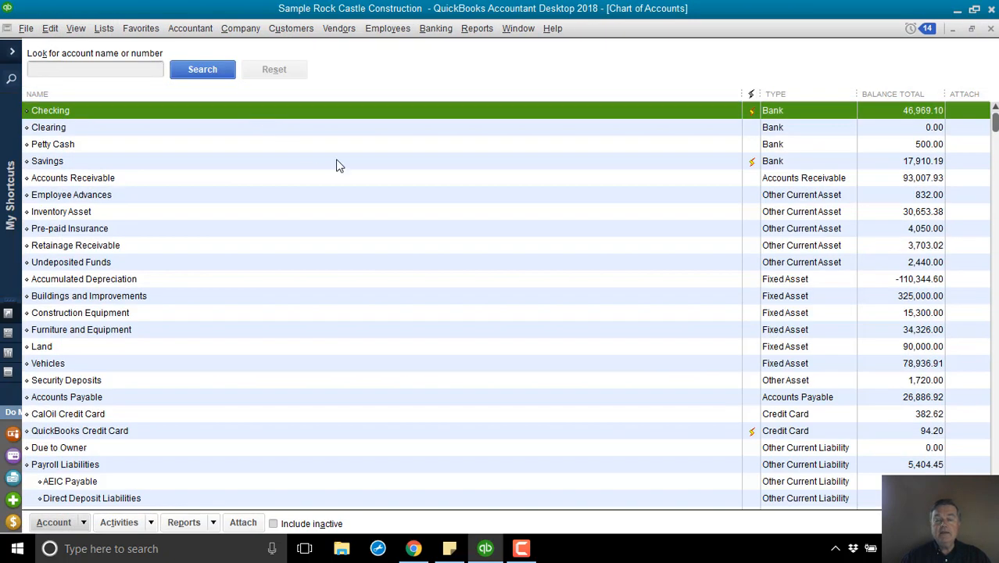
{"action": "left_click", "coordinate": [48, 126]}
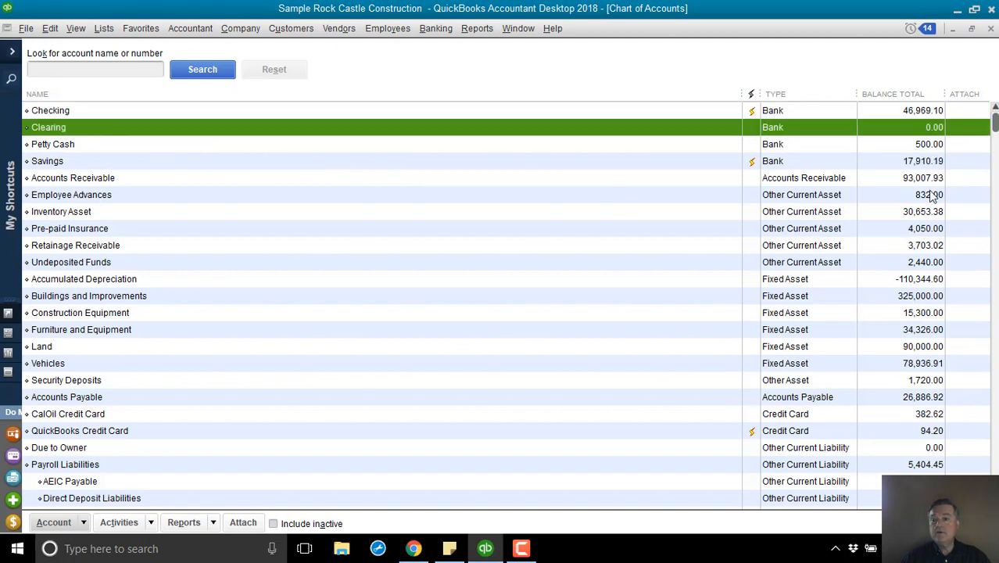